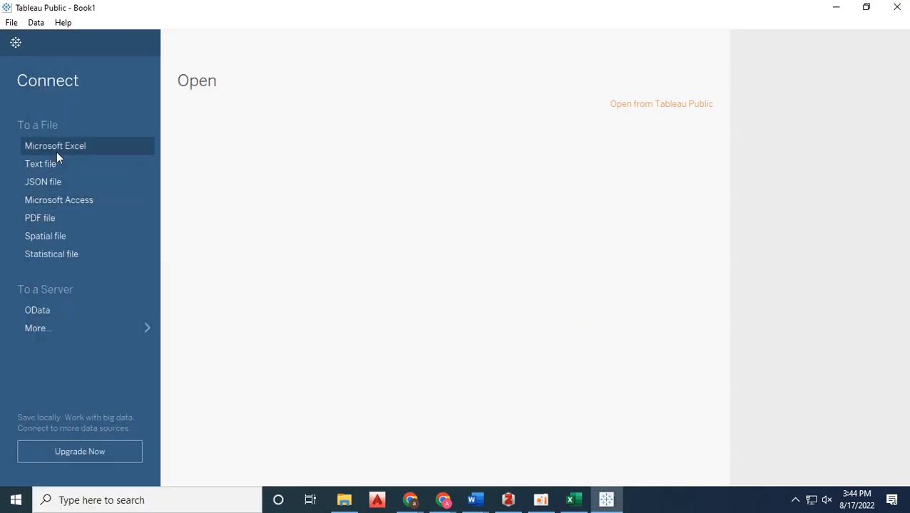
# Connect to the pk Excel workbook in Downloads as the data source
pyautogui.click(54, 146)
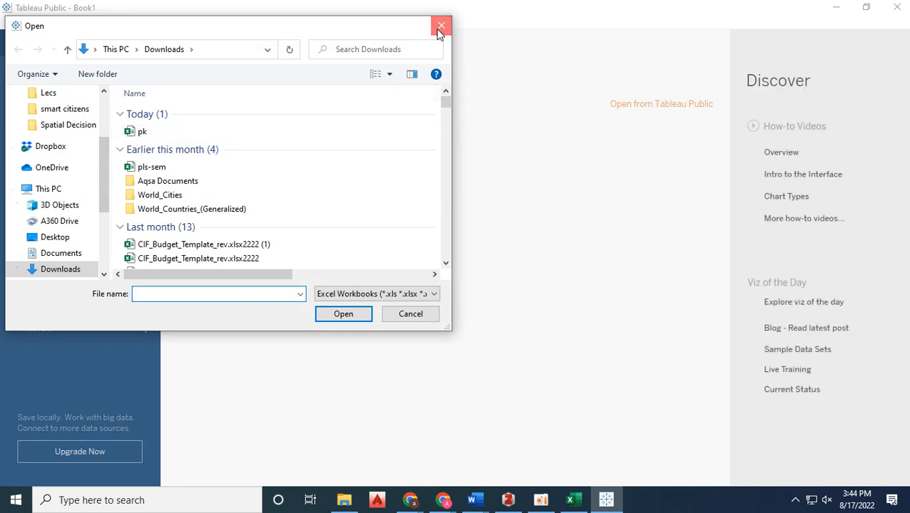
pyautogui.click(441, 26)
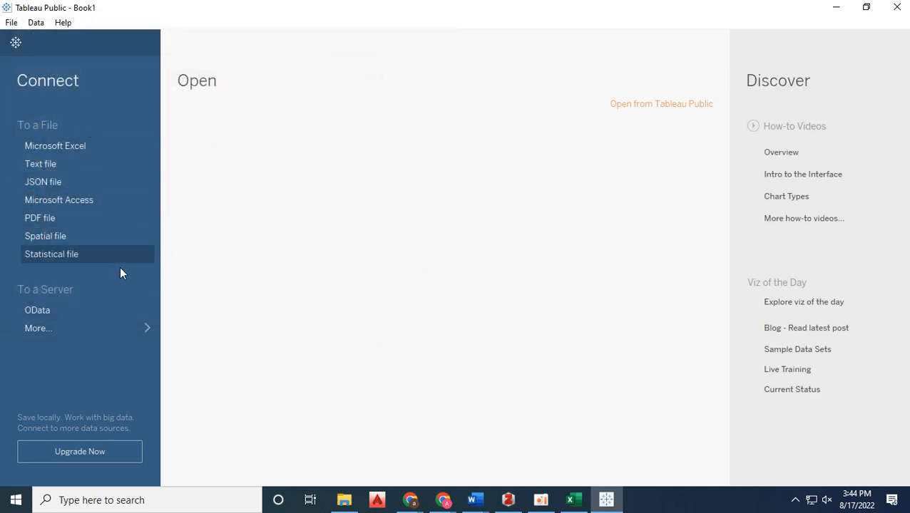
pyautogui.moveTo(60, 150)
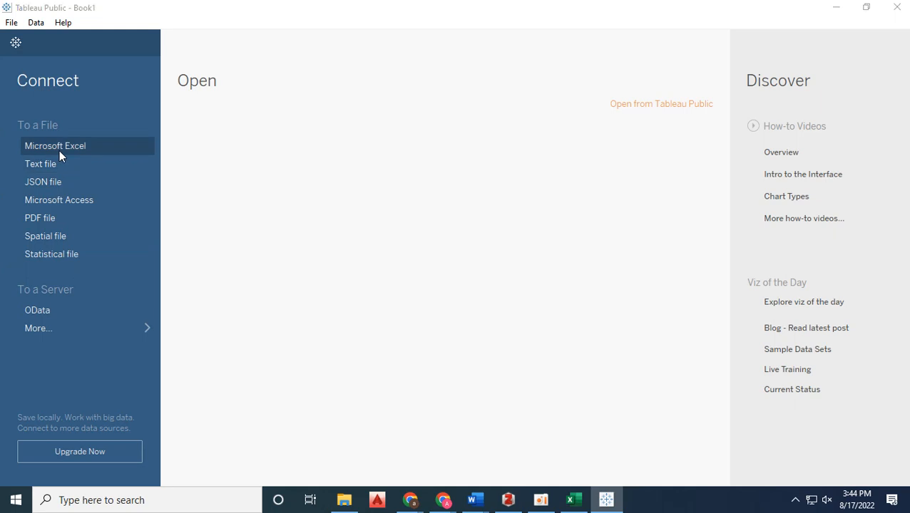
pyautogui.click(54, 145)
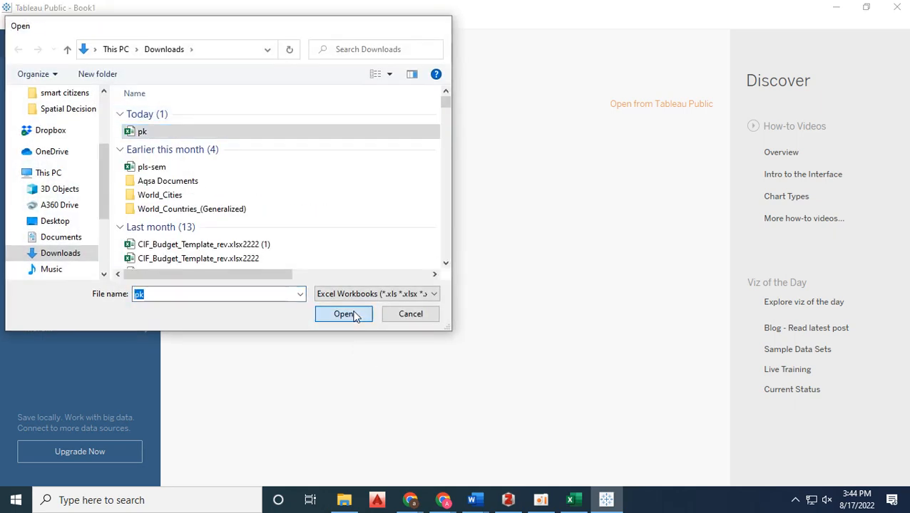
pyautogui.click(344, 314)
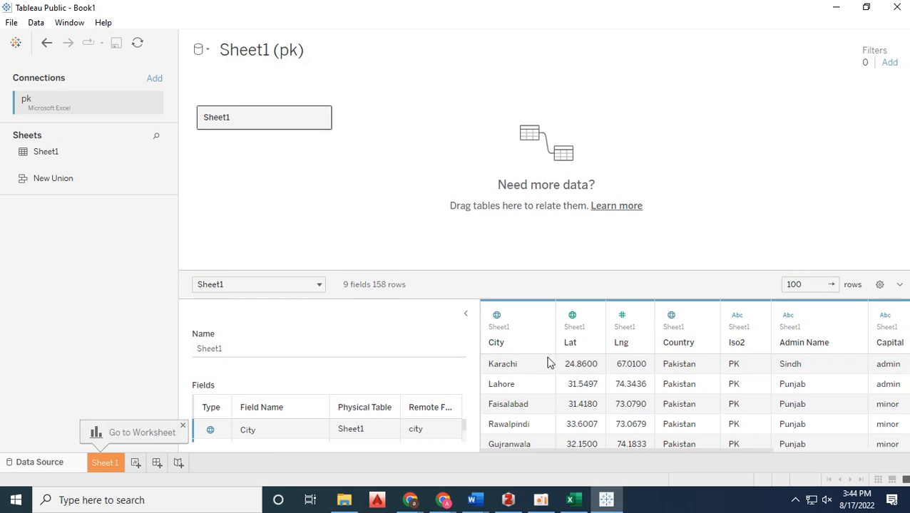
pyautogui.moveTo(712, 414)
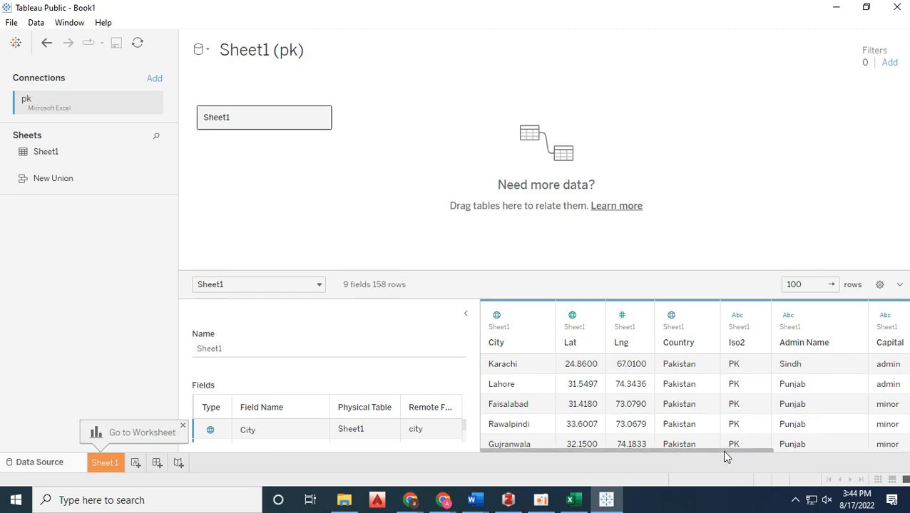
# Scroll across the Sheet1 data preview to check the city fields
pyautogui.hscroll(3)
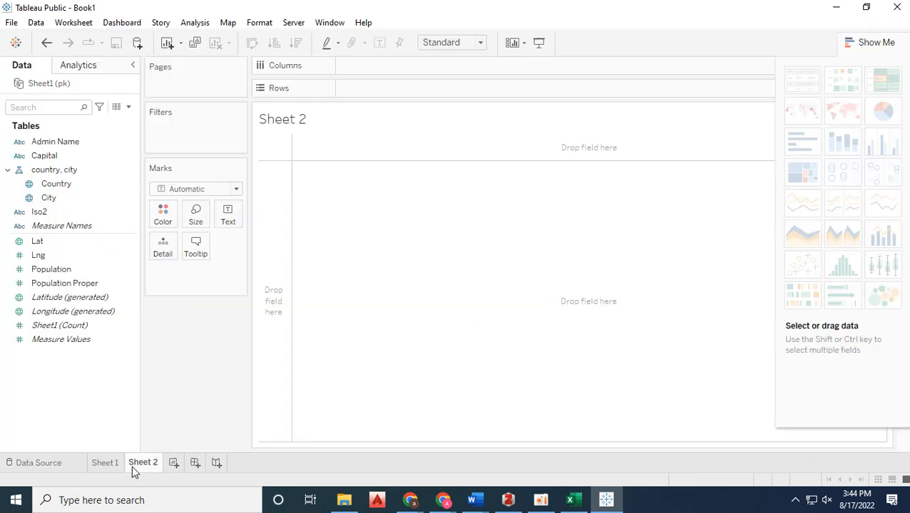
# Switch to the blank Sheet 2 worksheet to start the cities map
pyautogui.click(48, 197)
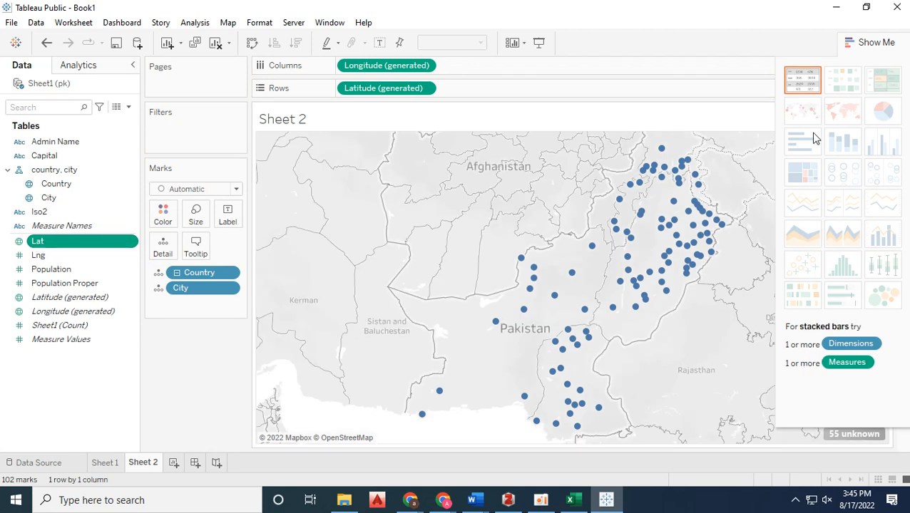
pyautogui.moveTo(692, 231)
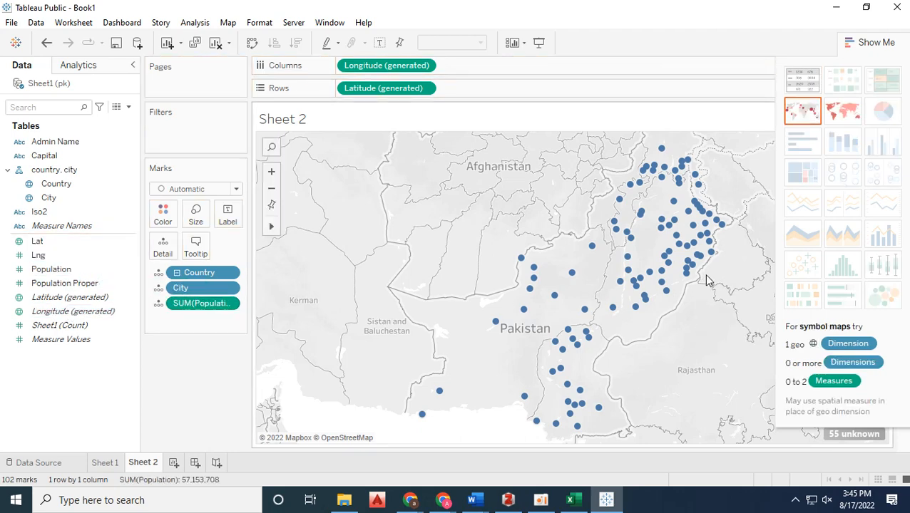
pyautogui.moveTo(690, 269)
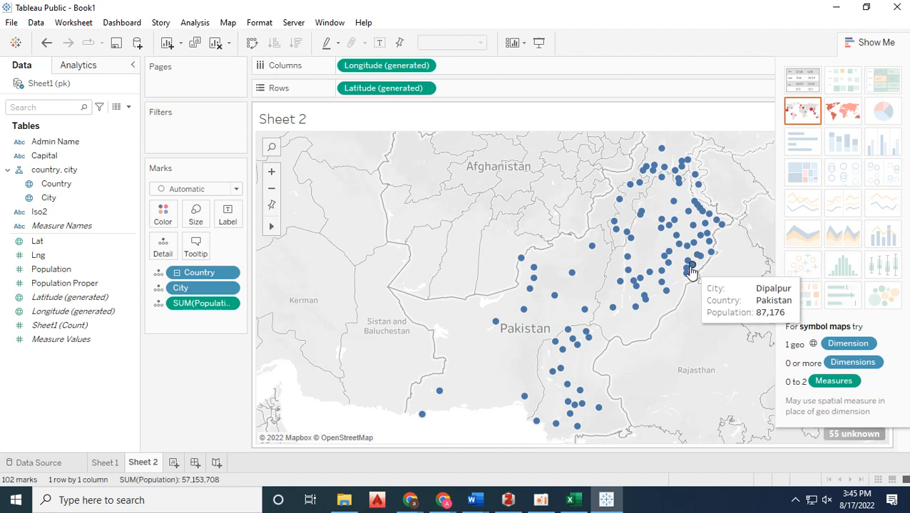
pyautogui.moveTo(690, 208)
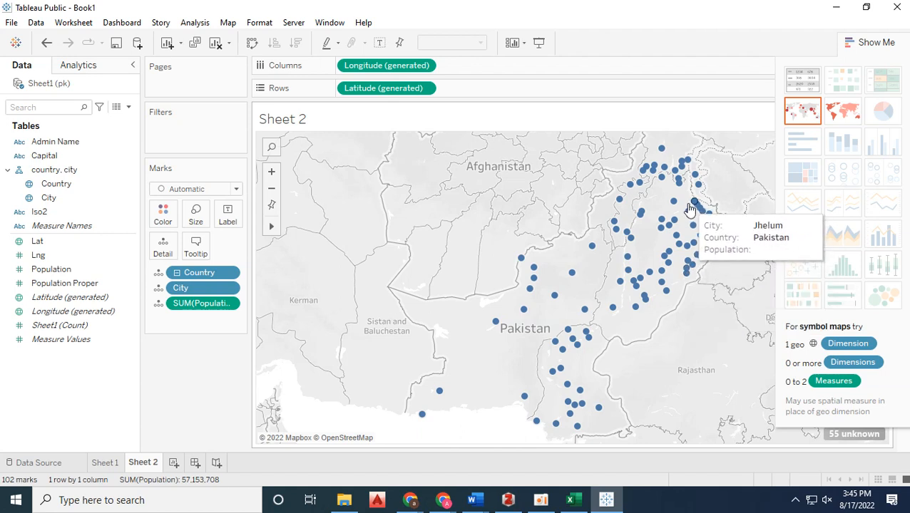
pyautogui.moveTo(687, 274)
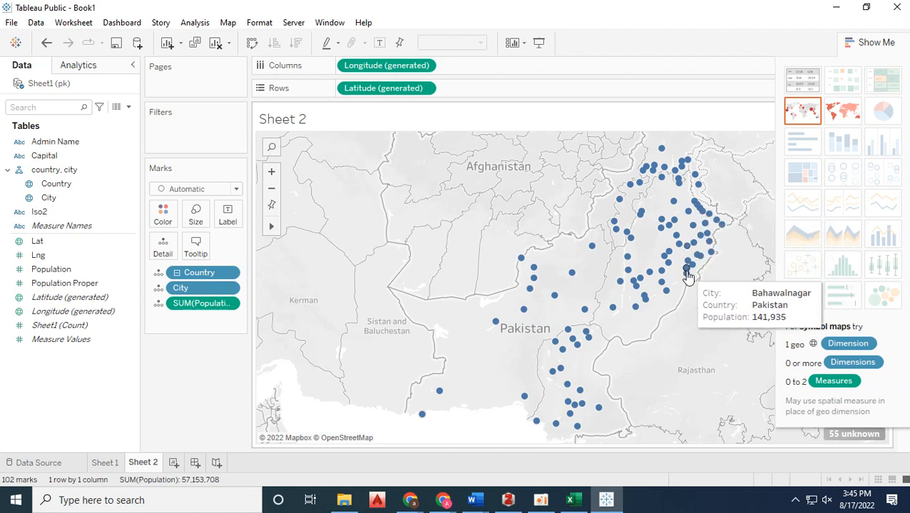
pyautogui.moveTo(120, 472)
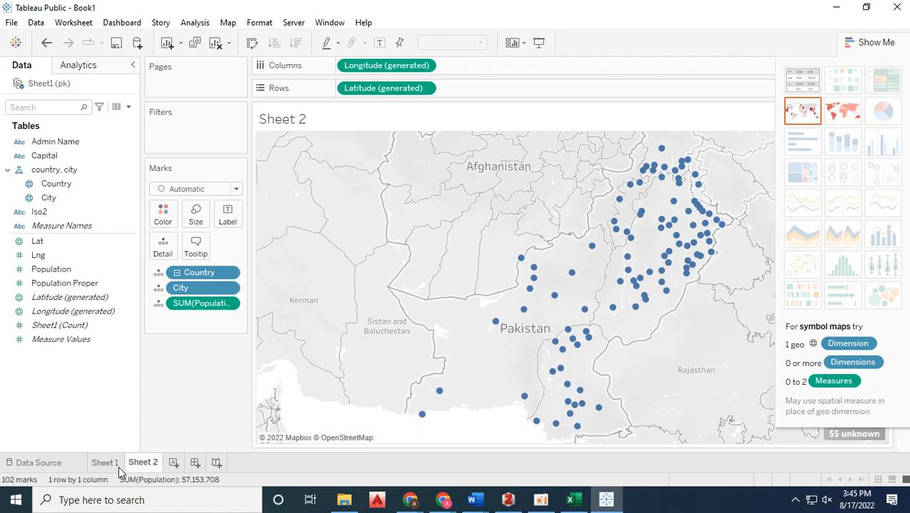
# Start a third worksheet and clear the copied map fields from it
pyautogui.click(174, 462)
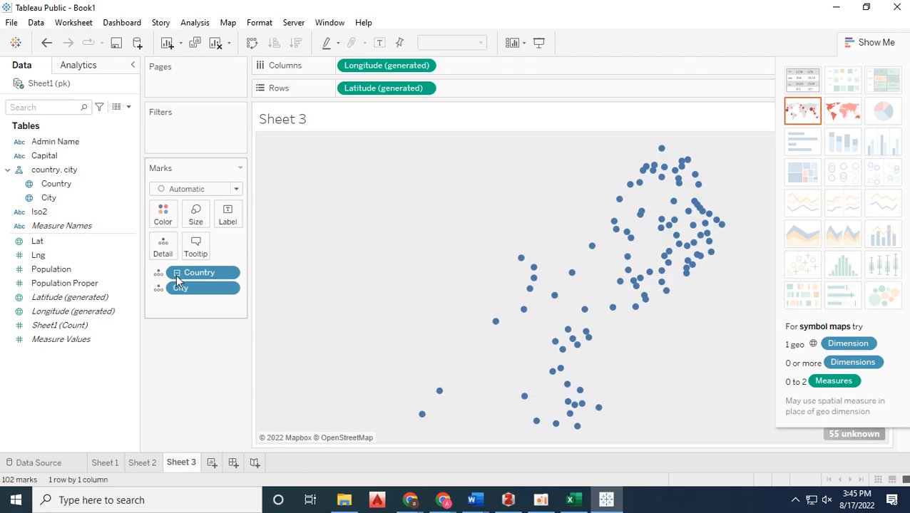
pyautogui.rightClick(180, 288)
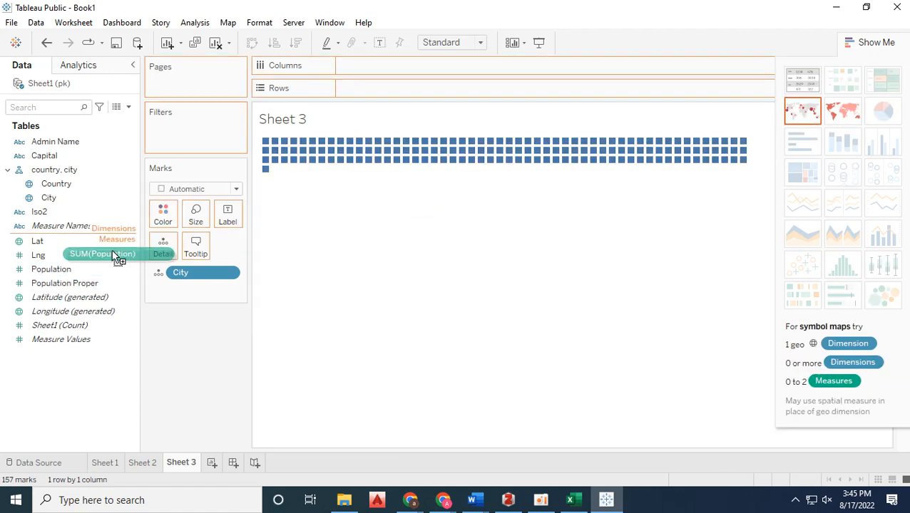
# Try SUM(Population) on Columns and Rows, then bring Population into the Sheet 3 view
pyautogui.moveTo(102, 254); pyautogui.dragTo(394, 71)
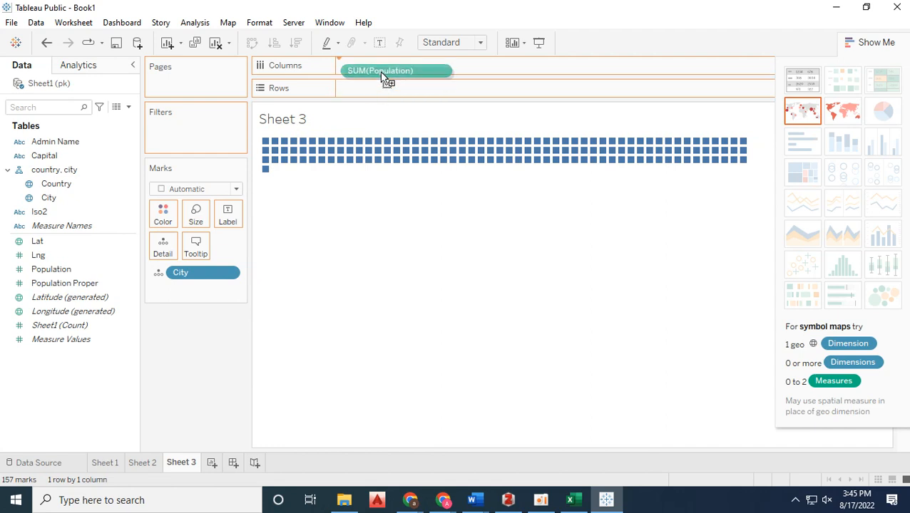
pyautogui.moveTo(396, 70); pyautogui.dragTo(385, 88)
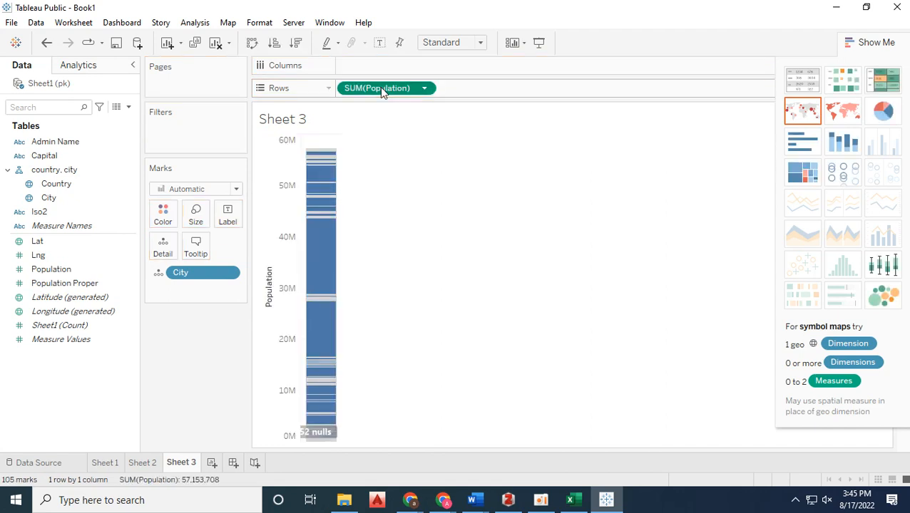
pyautogui.moveTo(385, 88); pyautogui.dragTo(385, 65)
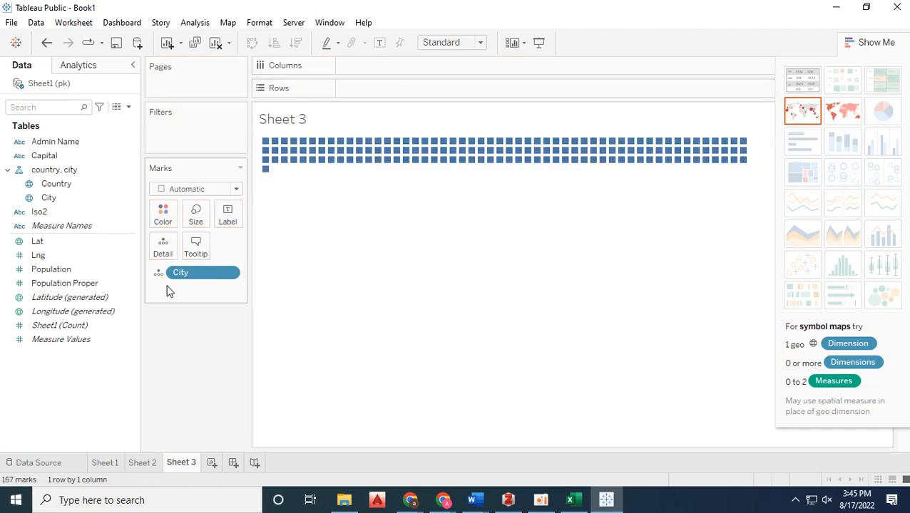
pyautogui.click(52, 268)
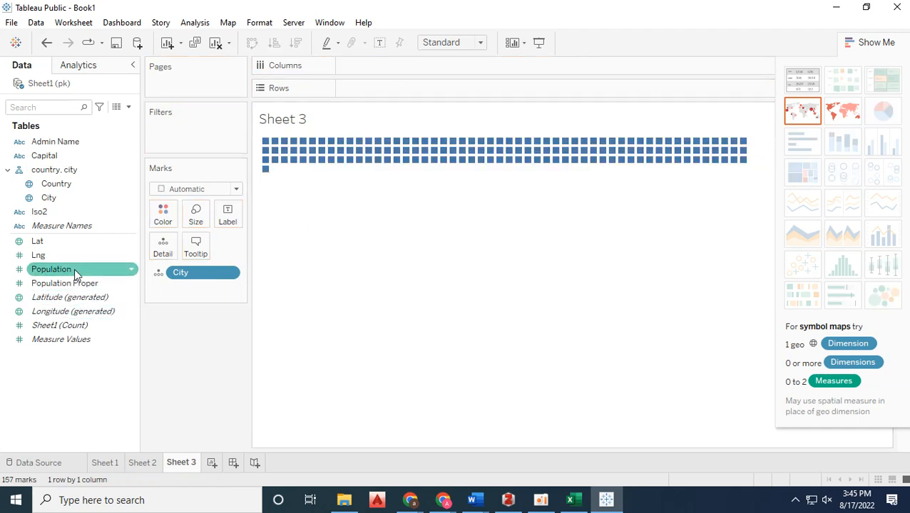
pyautogui.moveTo(51, 268); pyautogui.dragTo(385, 89)
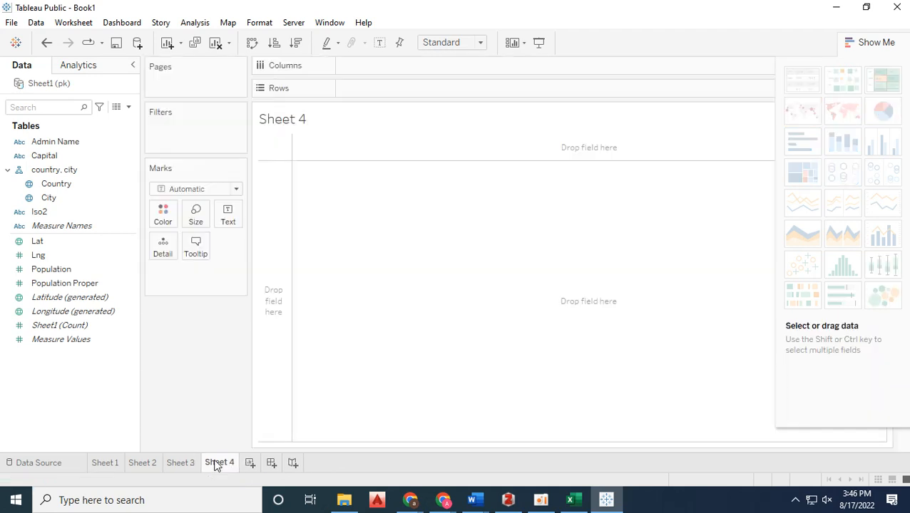
pyautogui.click(54, 141)
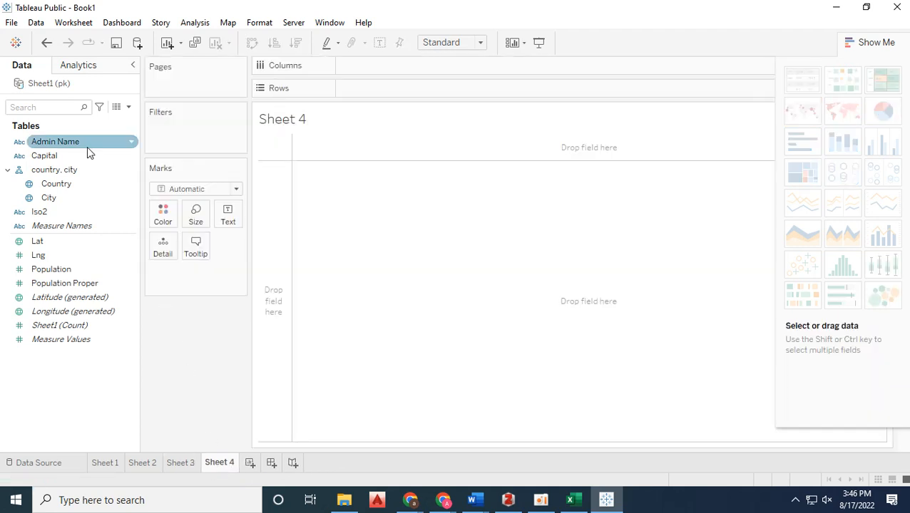
pyautogui.click(37, 254)
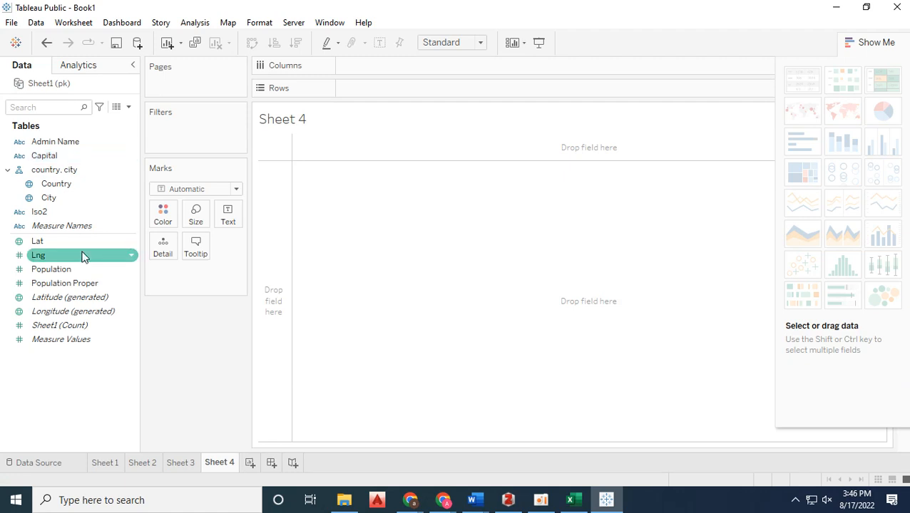
pyautogui.click(54, 169)
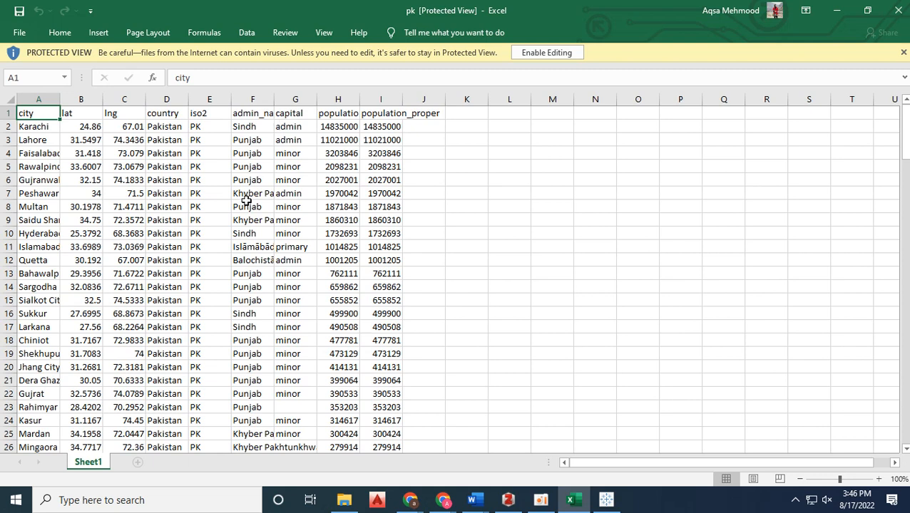
pyautogui.moveTo(385, 148)
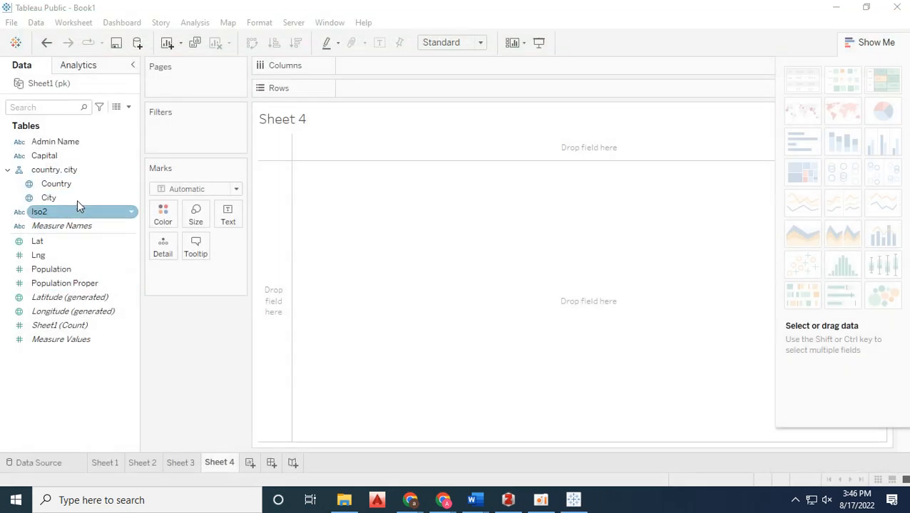
# Add Admin Name provinces to Sheet 4's bar chart of total population
pyautogui.click(44, 156)
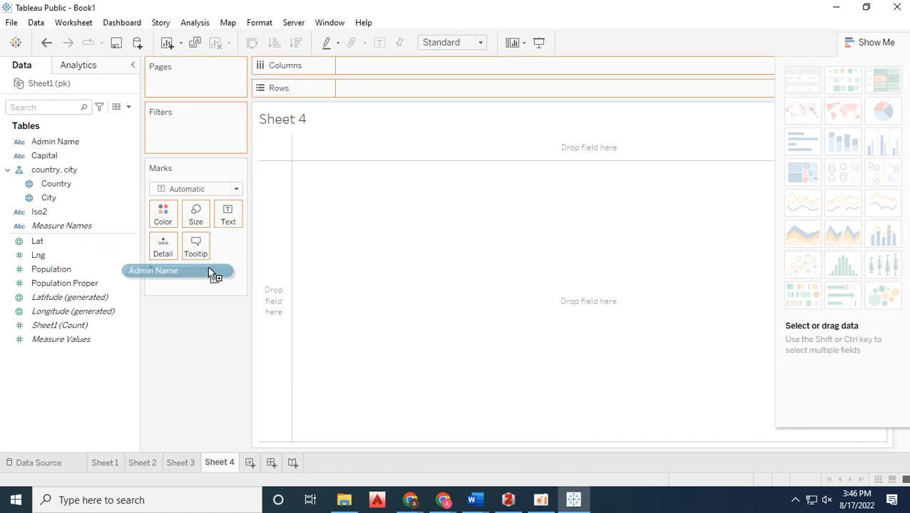
pyautogui.moveTo(152, 271); pyautogui.dragTo(371, 68)
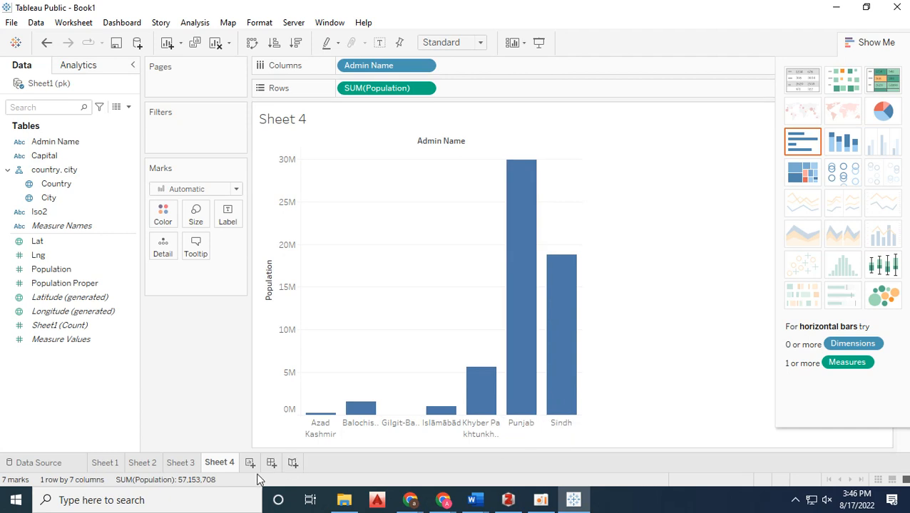
pyautogui.click(122, 23)
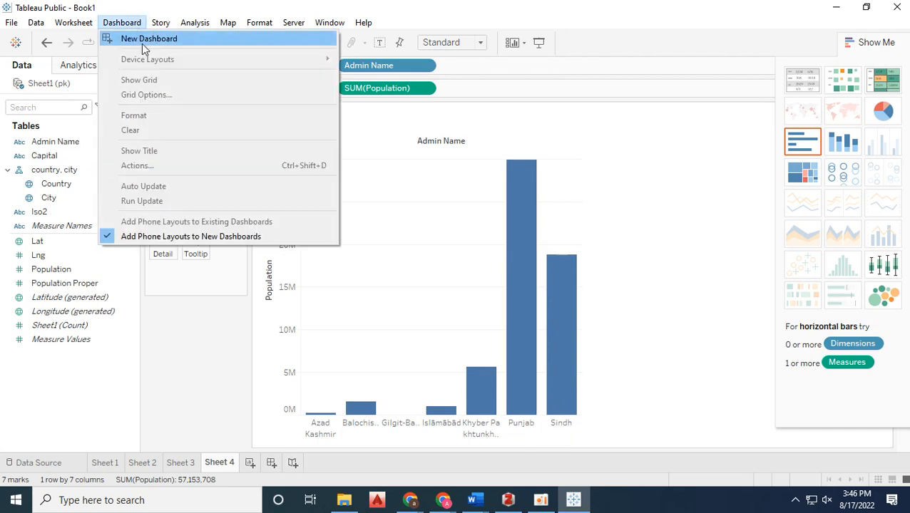
pyautogui.moveTo(178, 43)
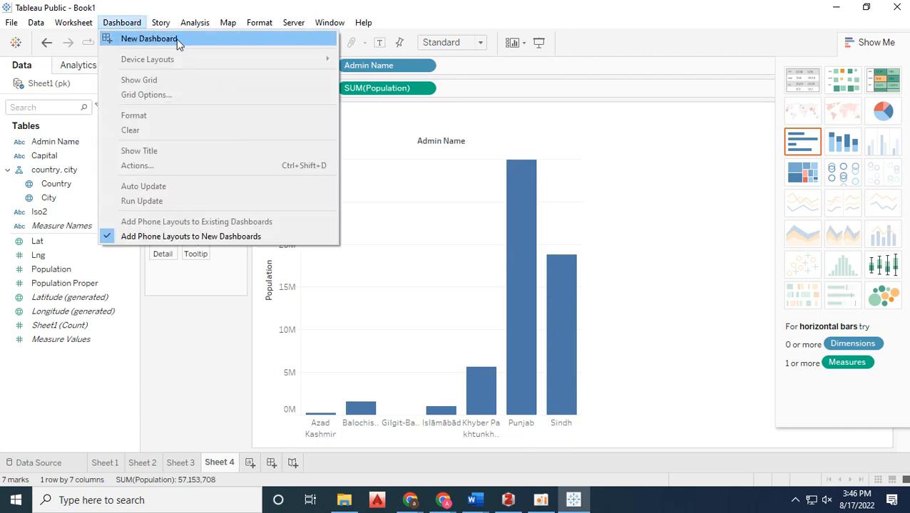
# Create Dashboard 1 and lay out Sheet 3, Sheet 2 and Sheet 4 on it
pyautogui.click(148, 39)
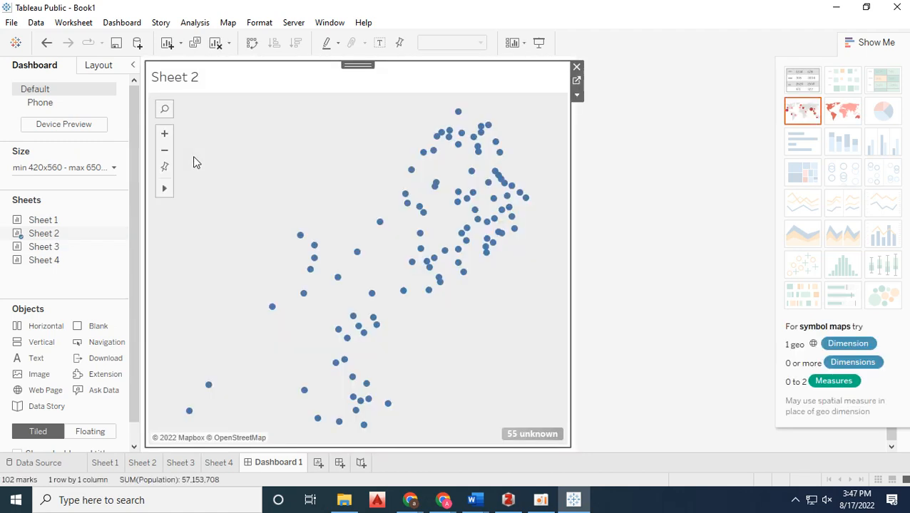
pyautogui.moveTo(476, 152)
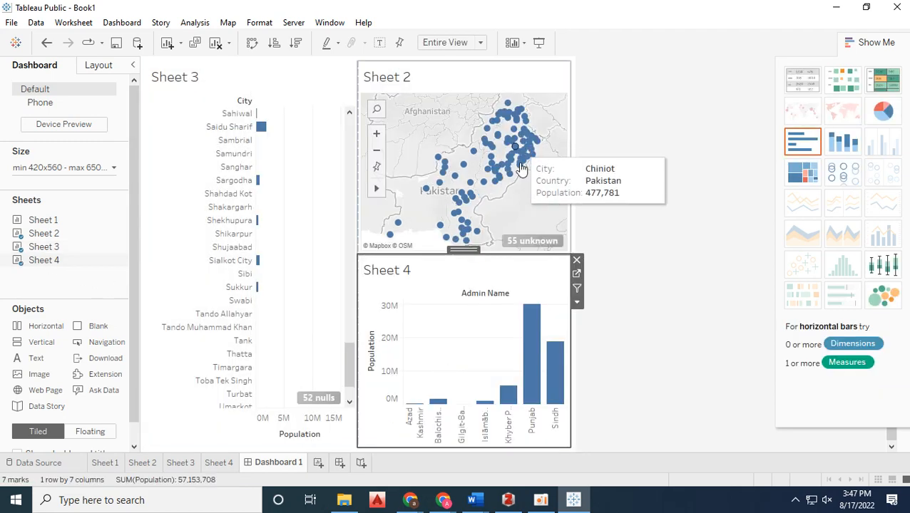
pyautogui.moveTo(326, 382)
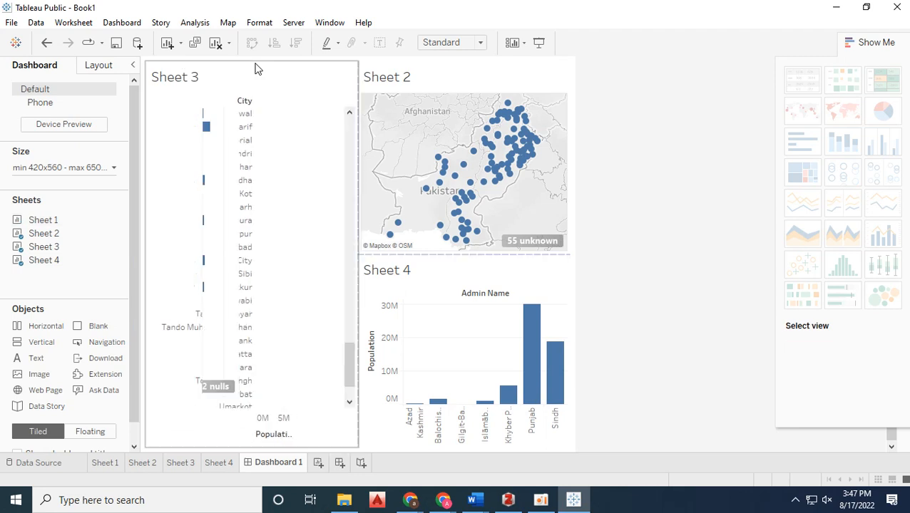
pyautogui.scroll(-3)
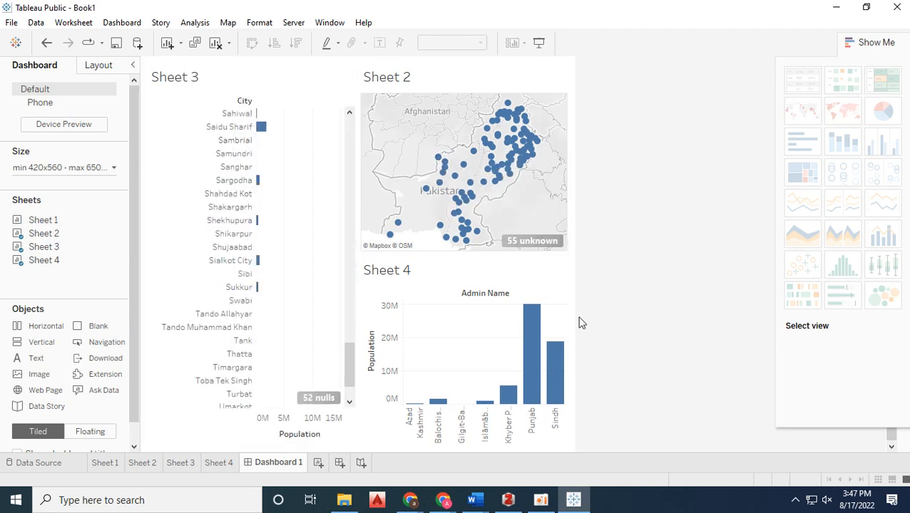
pyautogui.moveTo(530, 349)
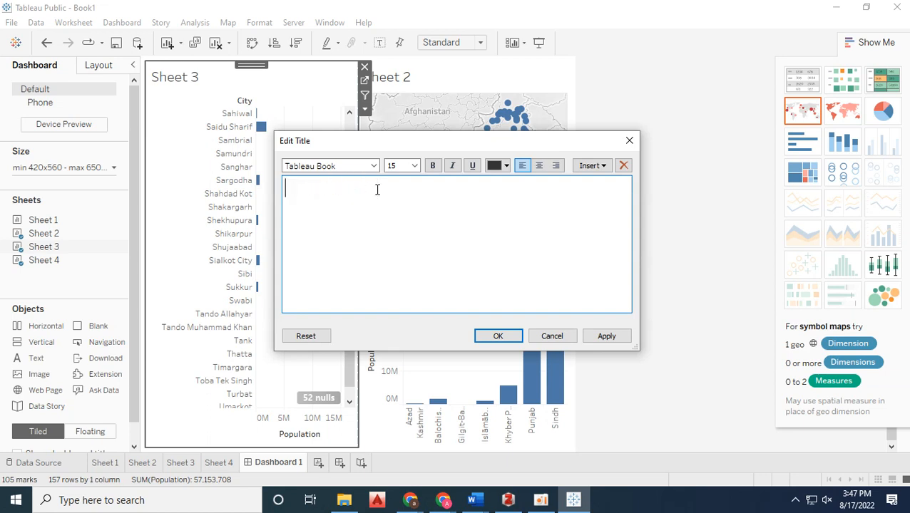
# Draft 'City wise', then retitle Sheet 3's bars as 'Cities Population'
pyautogui.write('City')
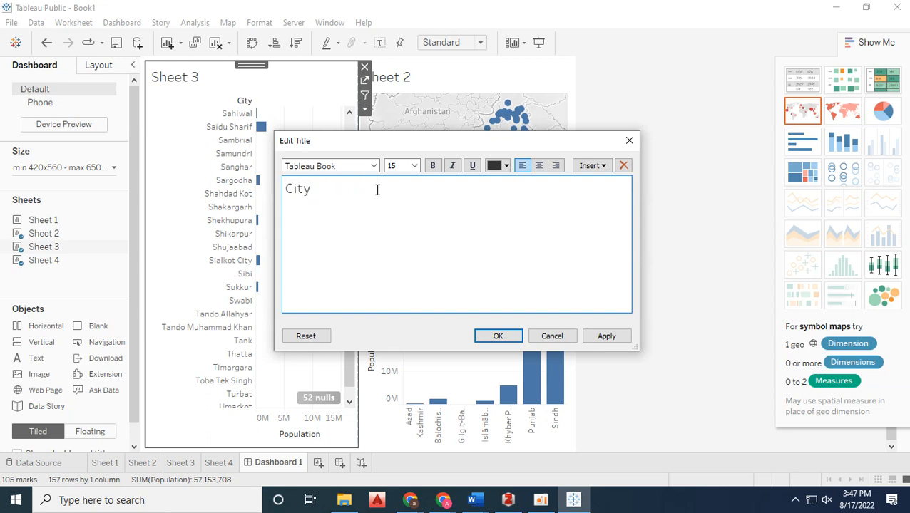
pyautogui.write('wise')
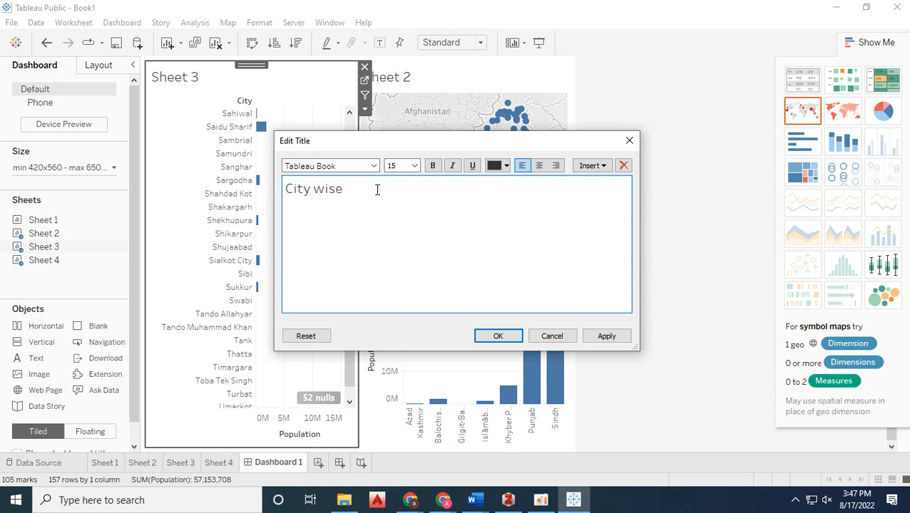
pyautogui.press('Backspace')
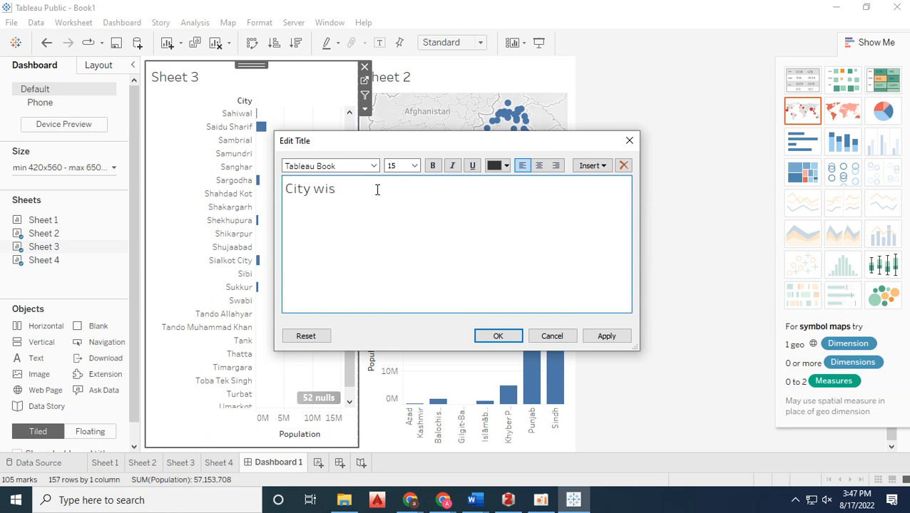
pyautogui.write('e')
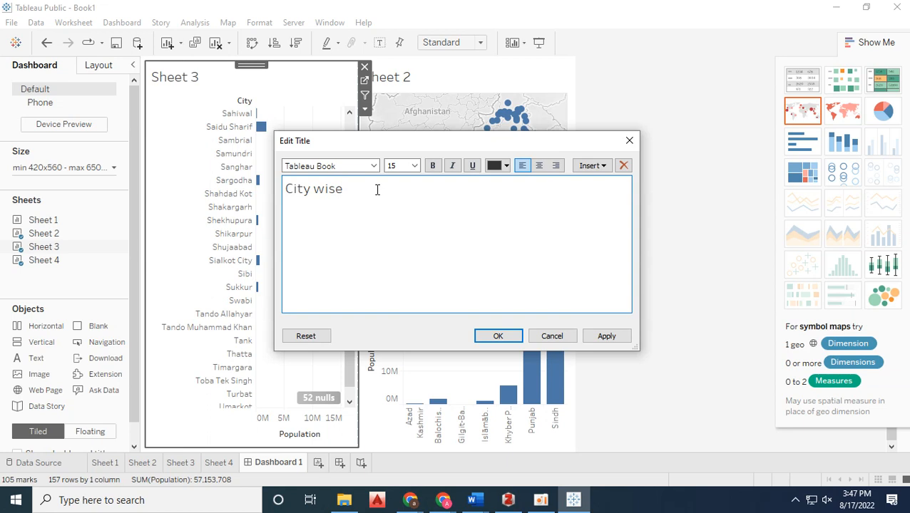
pyautogui.press('ctrl+a')
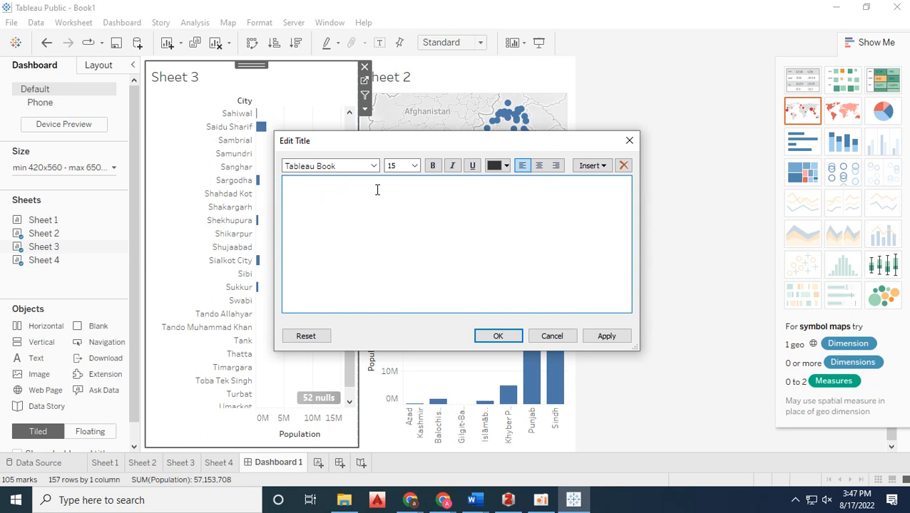
pyautogui.write('Cities P')
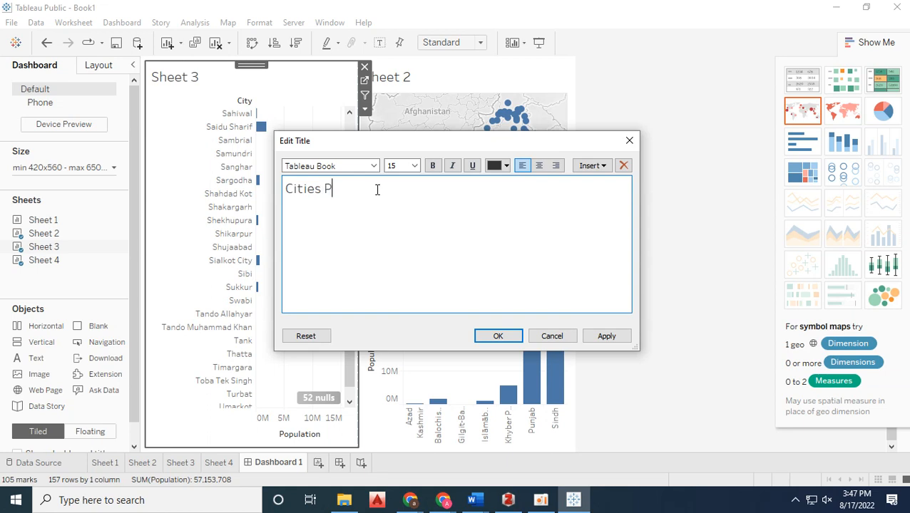
pyautogui.write('opulation')
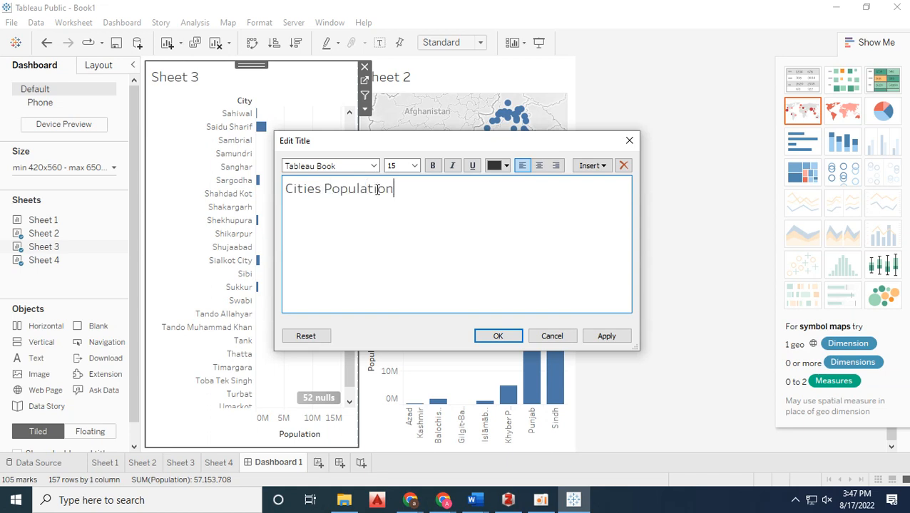
pyautogui.click(590, 166)
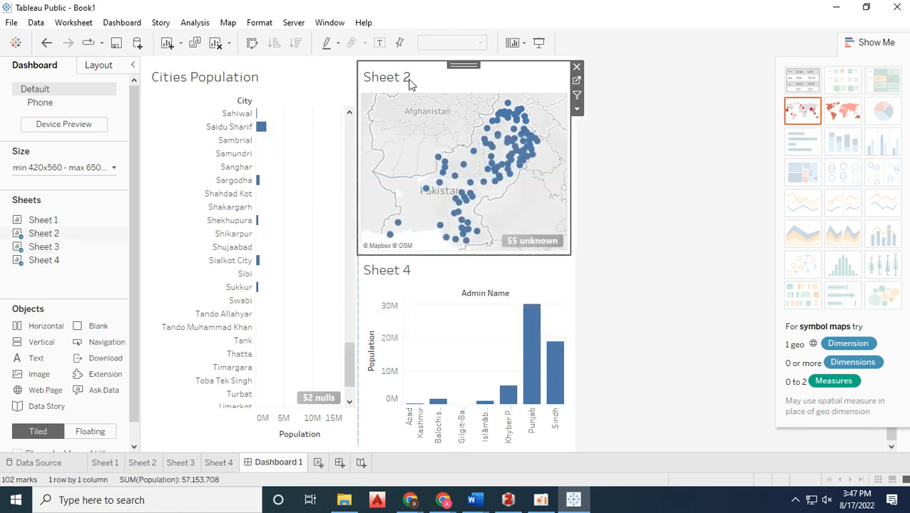
# Retitle the Sheet 2 map on the dashboard as 'Pakistan Cities'
pyautogui.doubleClick(388, 77)
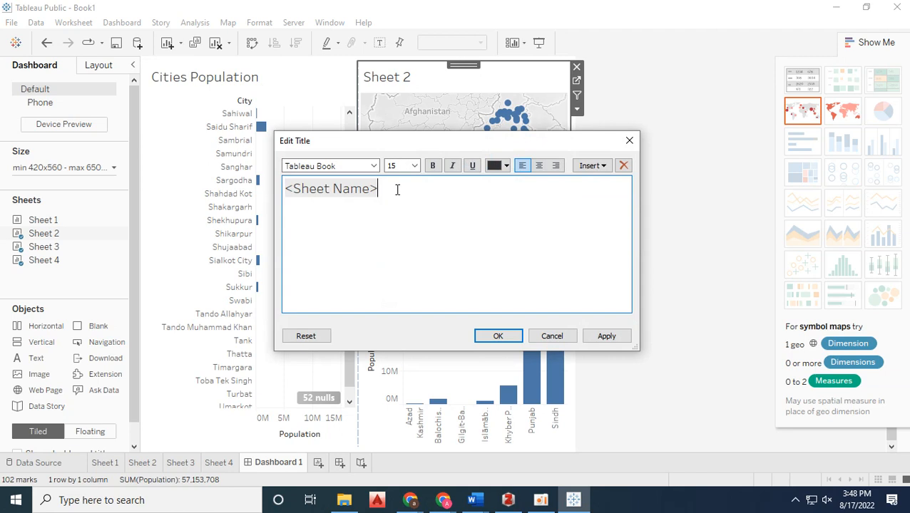
pyautogui.write('Pakis')
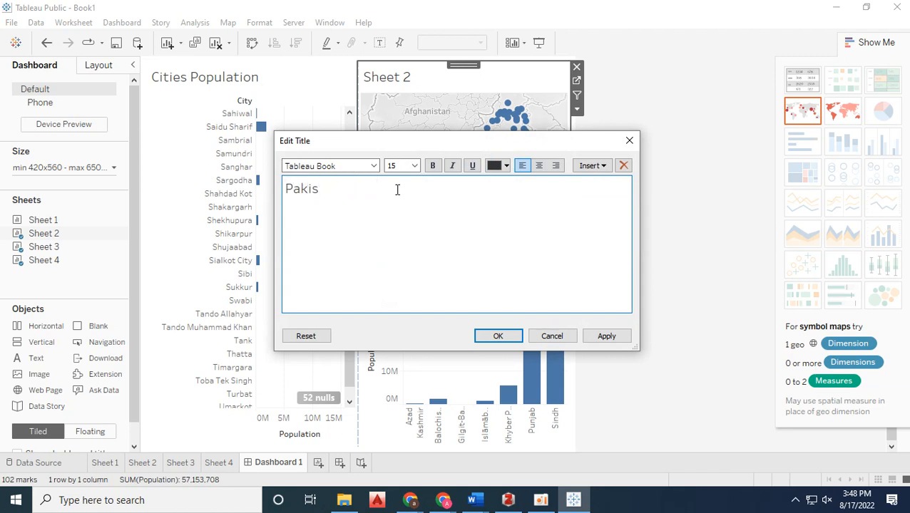
pyautogui.write('tan Citi')
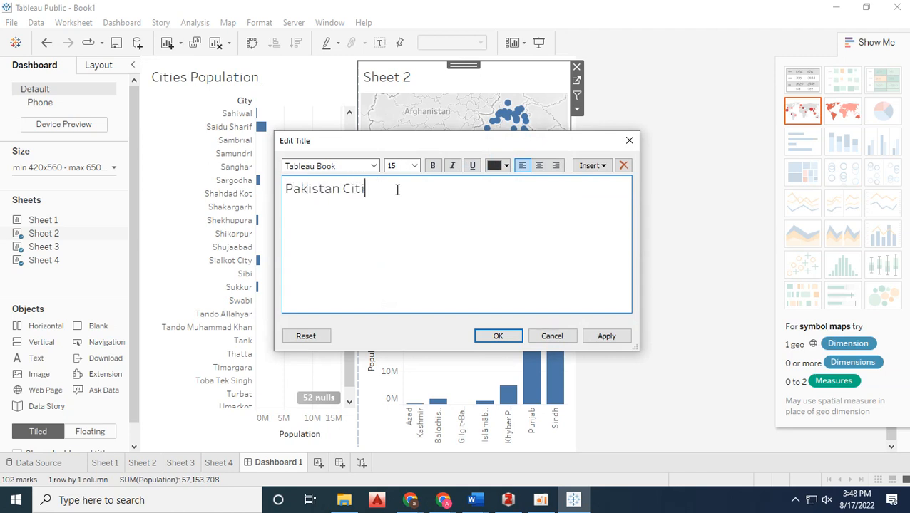
pyautogui.write('es')
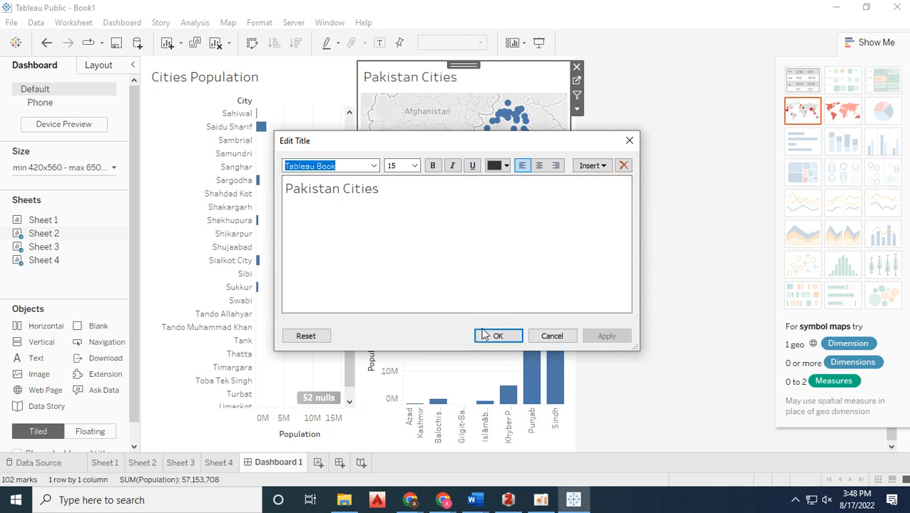
pyautogui.click(498, 336)
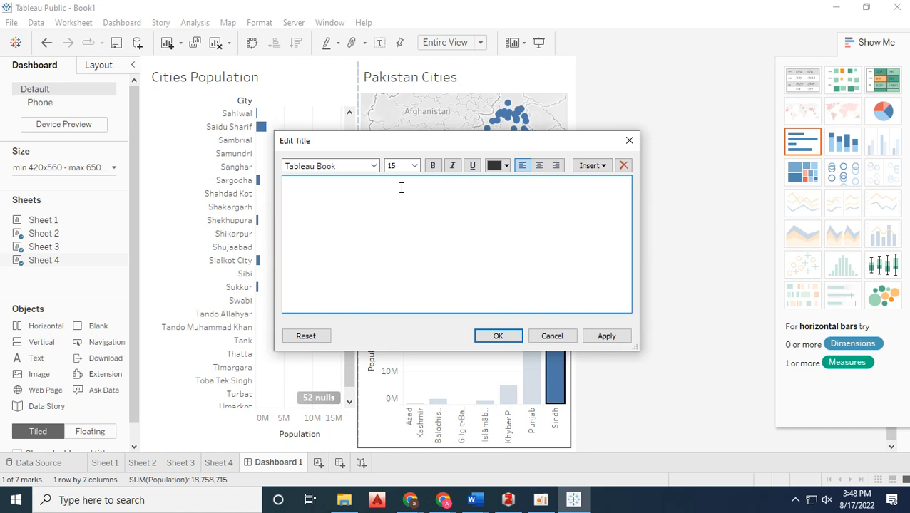
# Title the Sheet 4 province chart 'Provinces of Pakistan'
pyautogui.write('Prov')
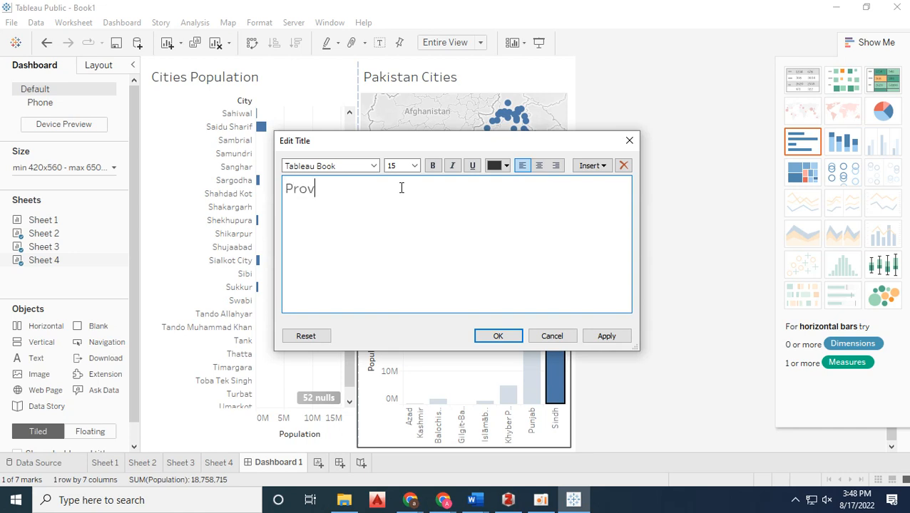
pyautogui.write('inces of Pakis')
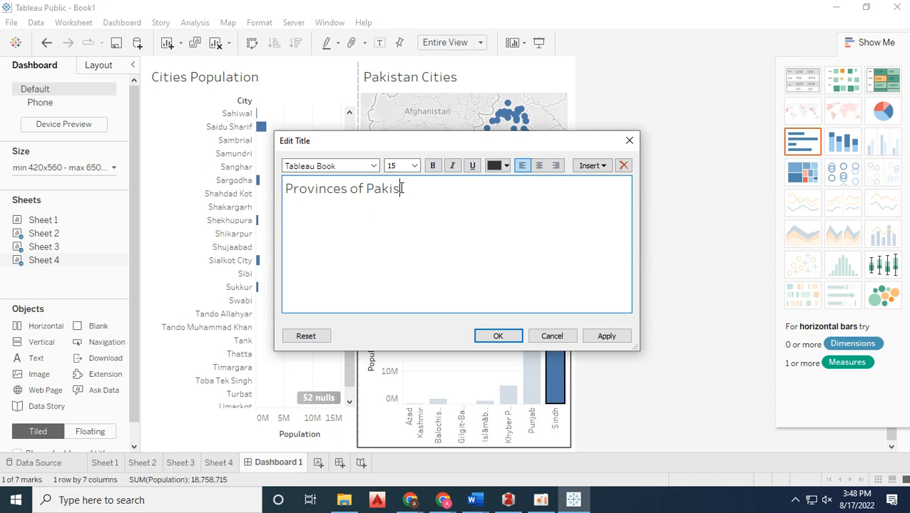
pyautogui.write('tan')
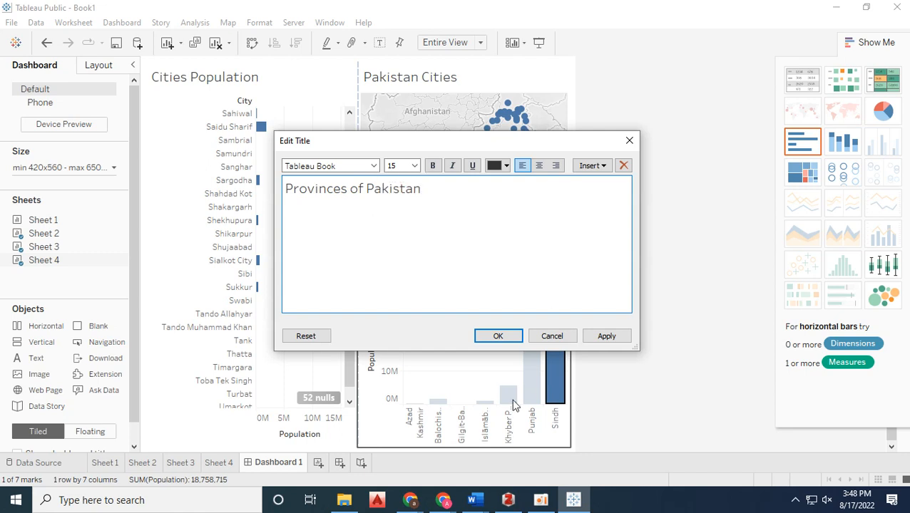
pyautogui.click(498, 337)
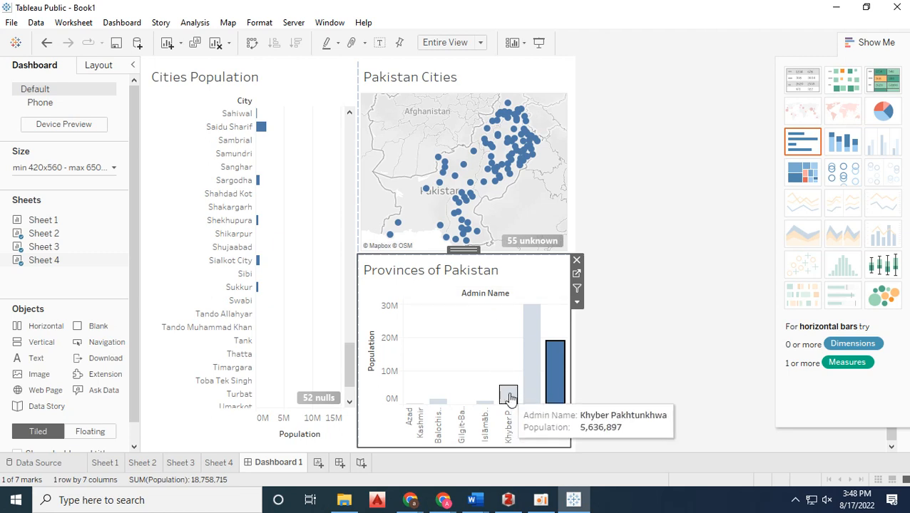
# Try treemap and pie in Show Me, then make the provinces view a highlight table
pyautogui.click(530, 354)
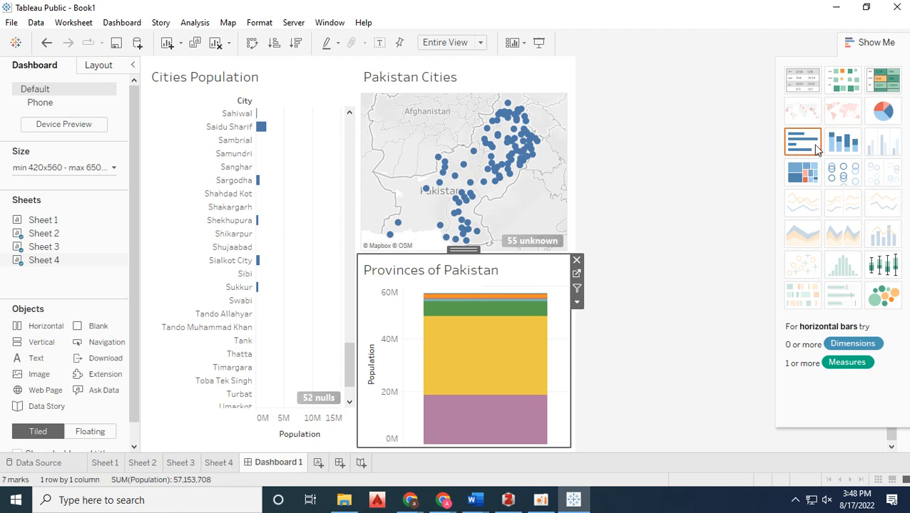
pyautogui.click(802, 172)
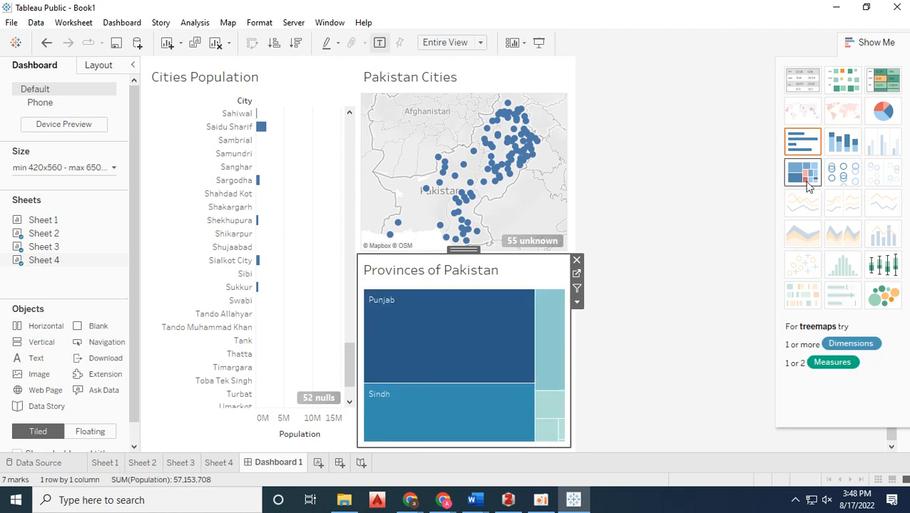
pyautogui.click(883, 112)
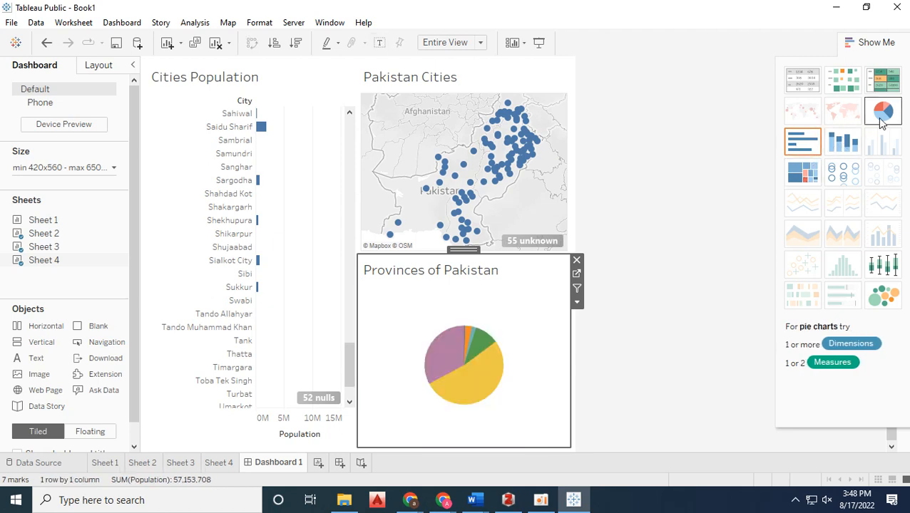
pyautogui.click(883, 79)
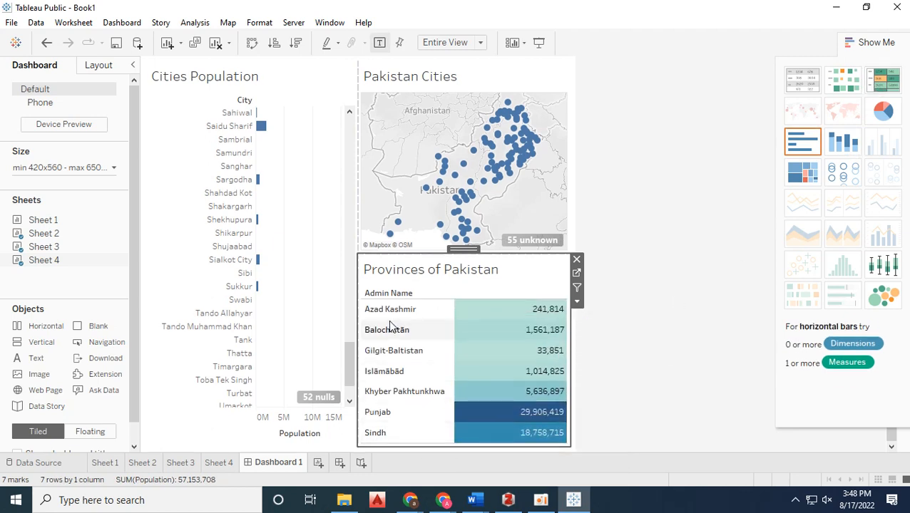
# Select the Cities Population chart and open its Sheet 3 worksheet
pyautogui.click(251, 179)
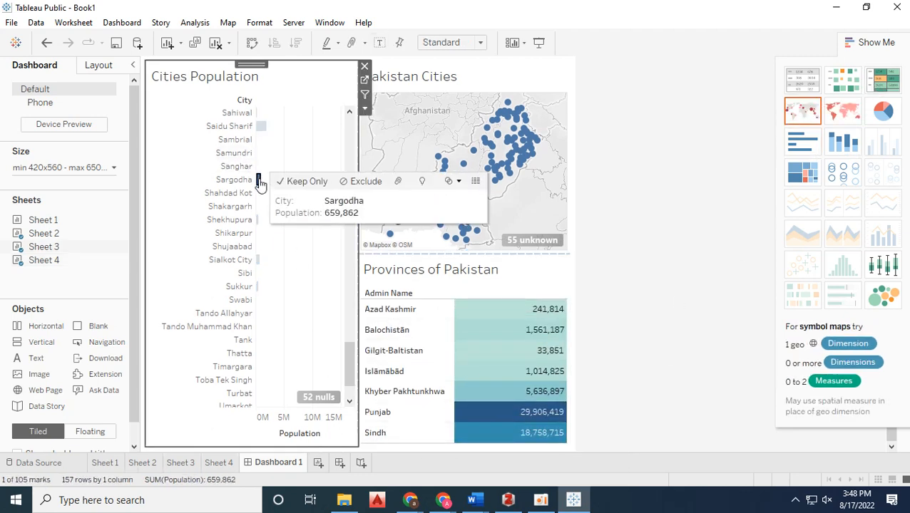
pyautogui.moveTo(529, 141)
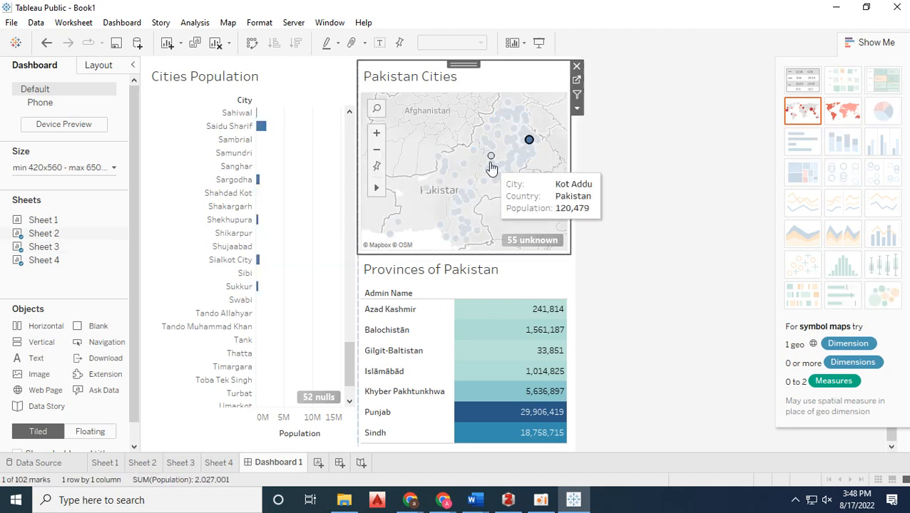
pyautogui.click(179, 462)
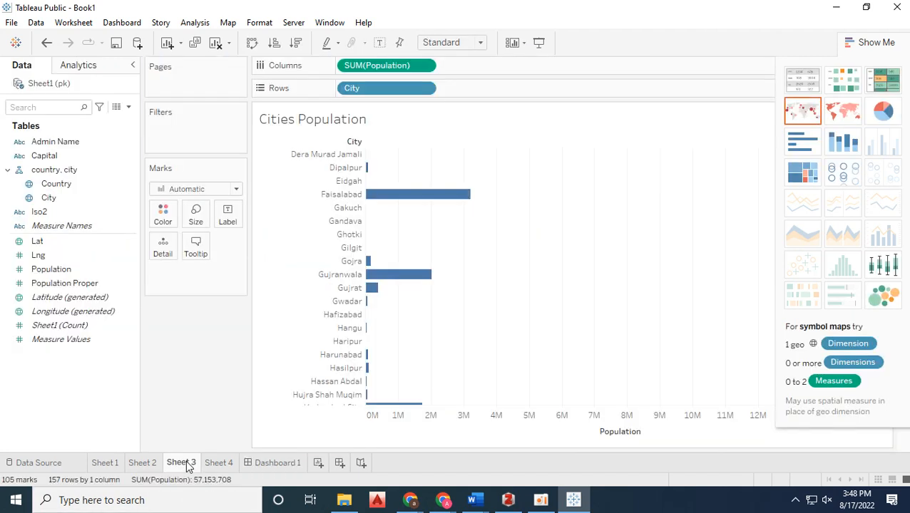
# Recolour the Pakistan Cities map dots green on Sheet 2, briefly adjusting their size back to normal
pyautogui.click(142, 462)
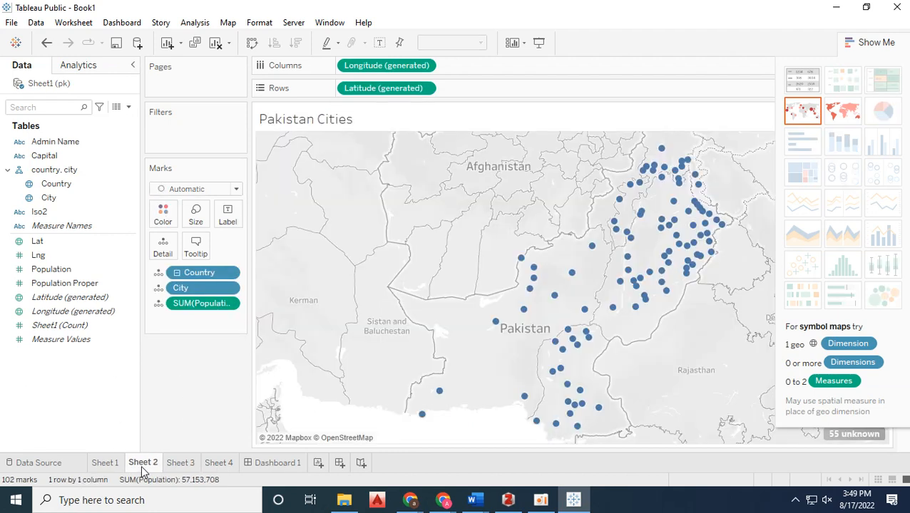
pyautogui.click(162, 214)
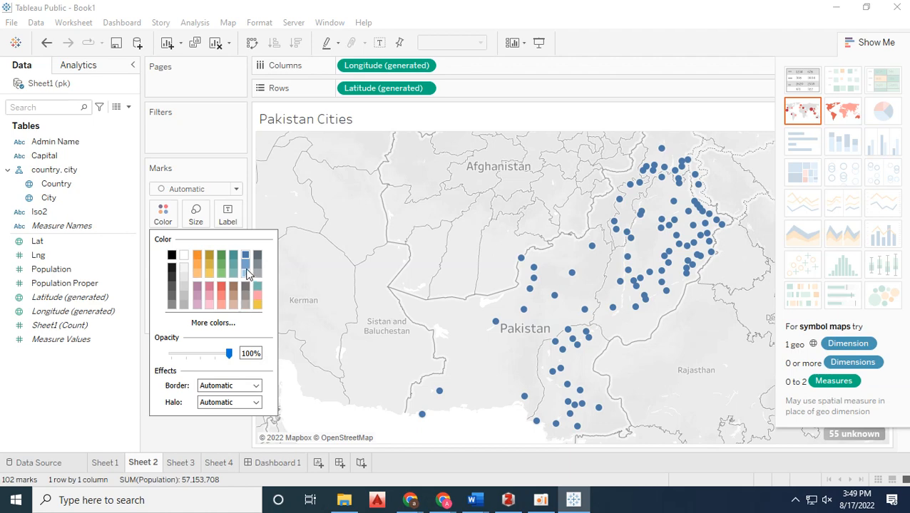
pyautogui.click(195, 214)
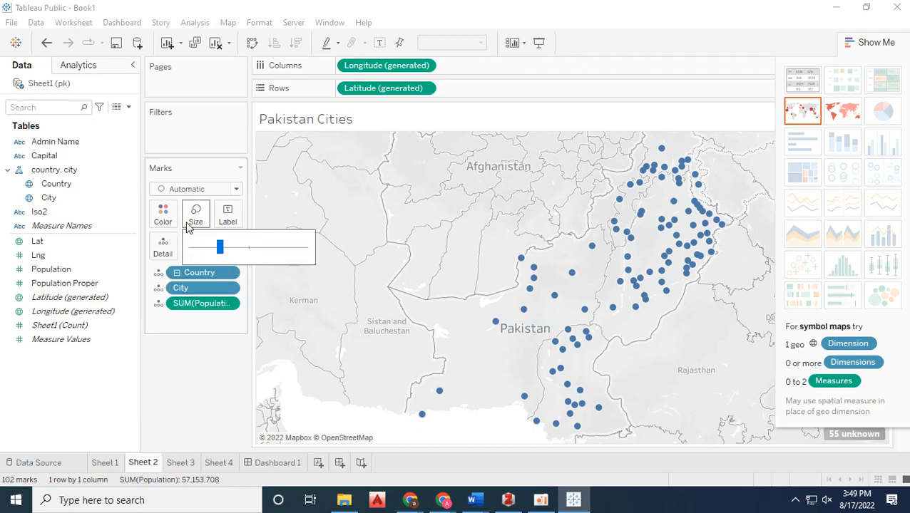
pyautogui.moveTo(219, 247); pyautogui.dragTo(241, 246)
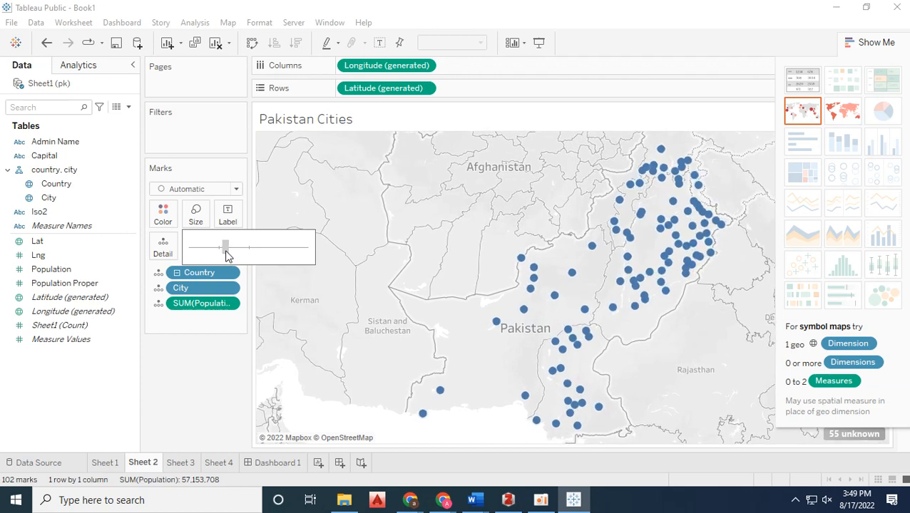
pyautogui.moveTo(225, 247); pyautogui.dragTo(220, 247)
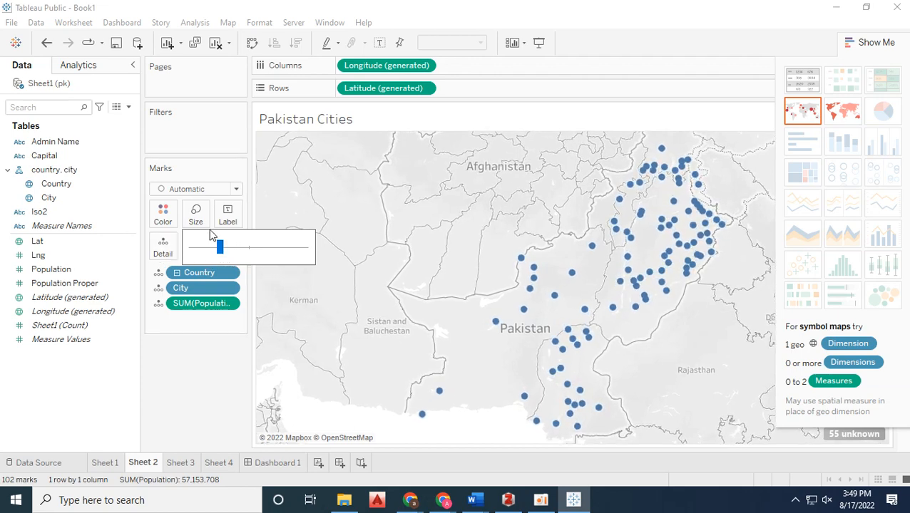
pyautogui.click(163, 214)
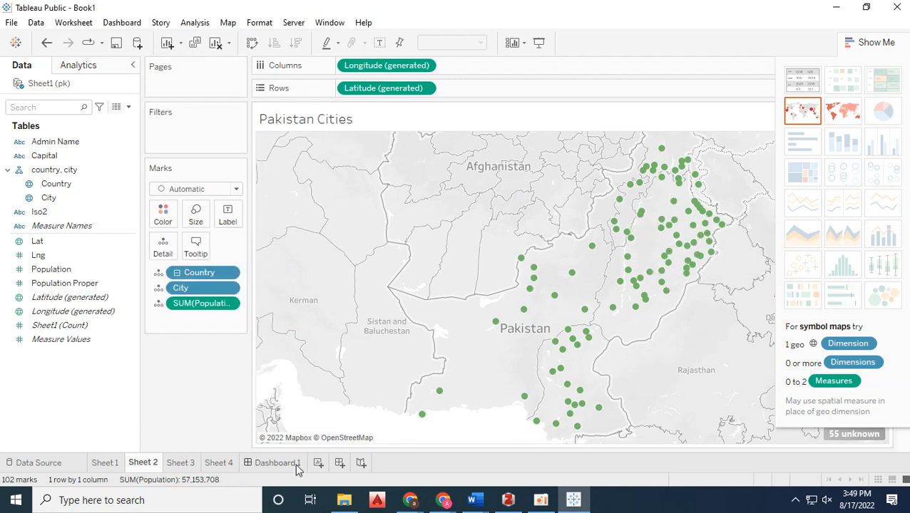
# Return to Dashboard 1 and dismiss the Optimize Workbook check showing 15 of 17 best practices passed
pyautogui.click(278, 462)
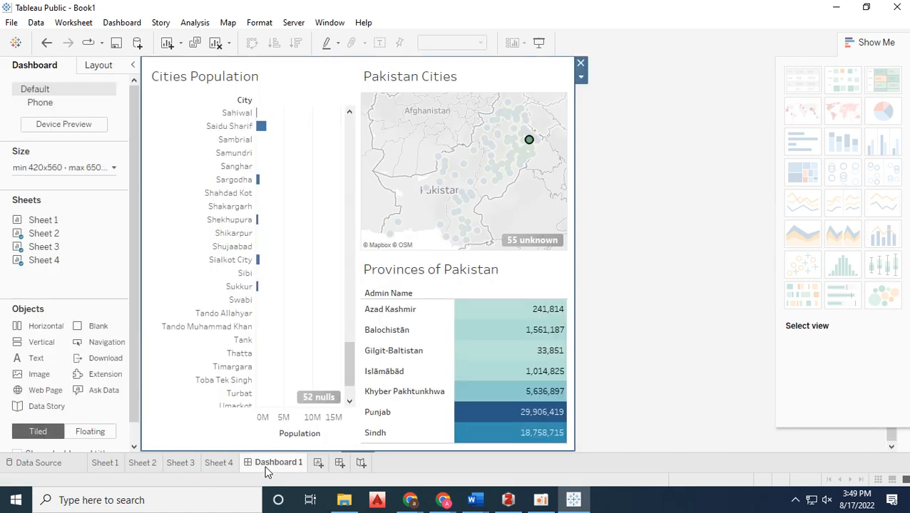
pyautogui.moveTo(293, 23)
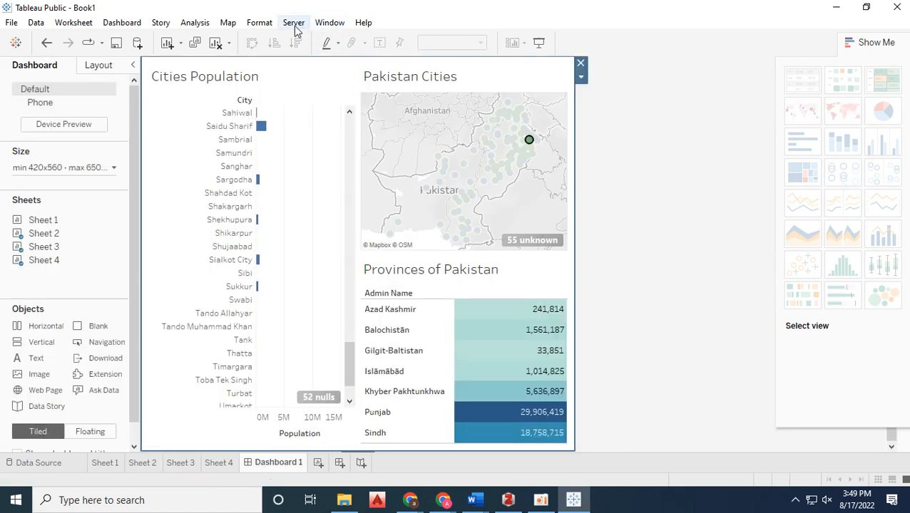
pyautogui.click(121, 23)
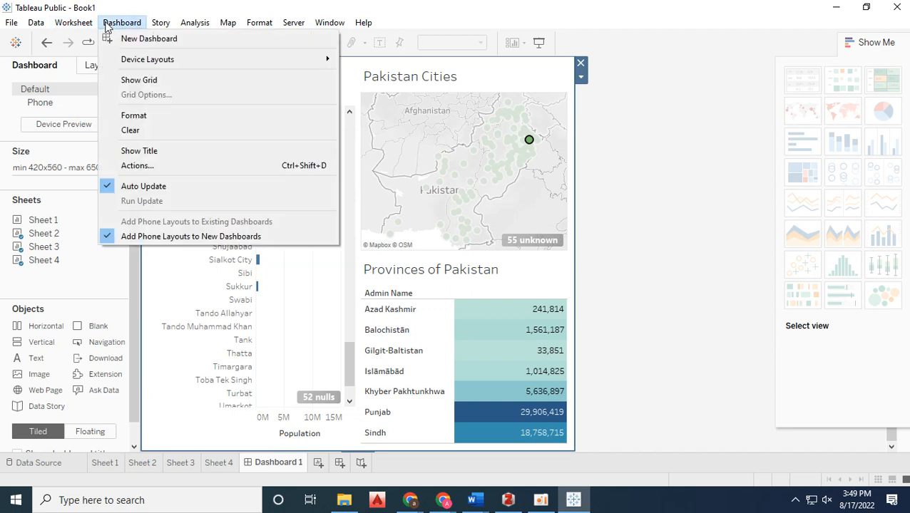
pyautogui.moveTo(159, 59)
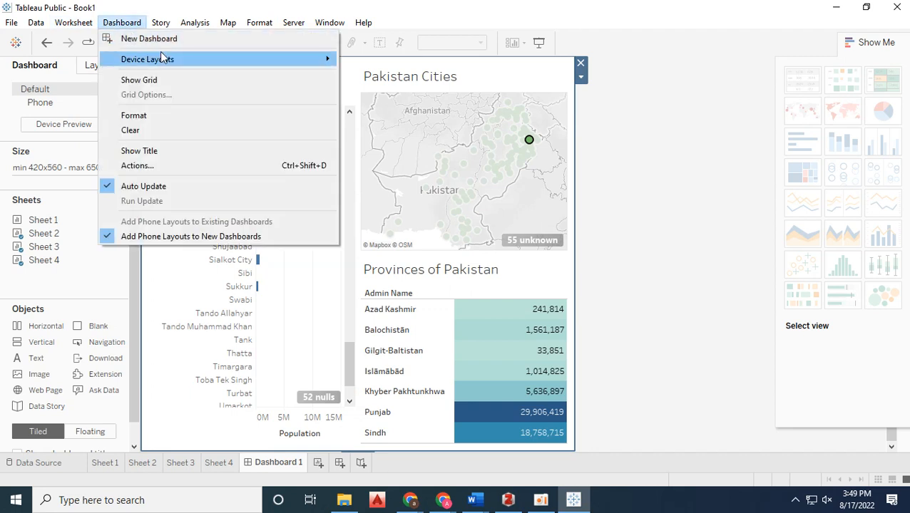
pyautogui.click(194, 23)
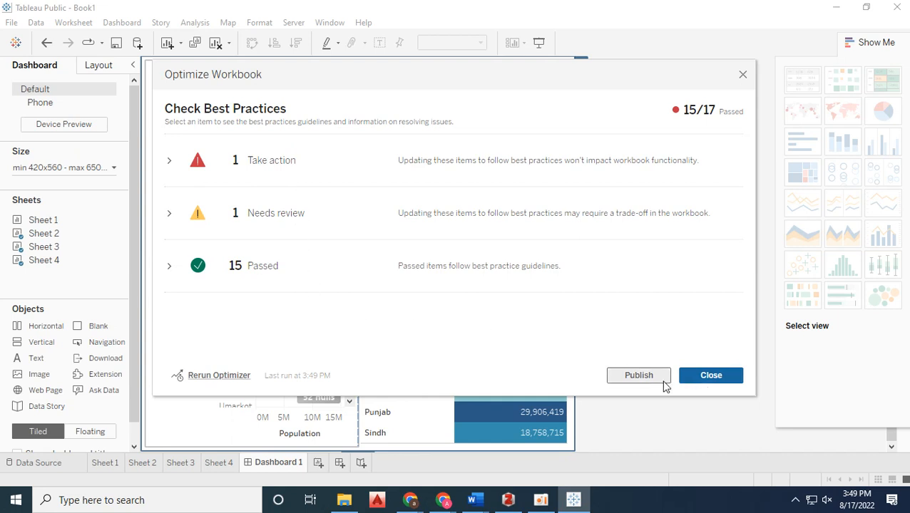
pyautogui.click(710, 375)
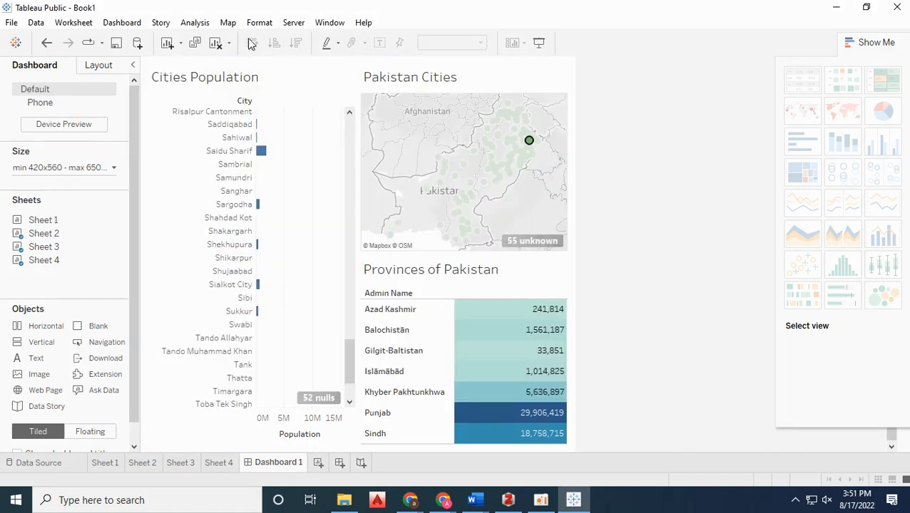
# Display Dashboard 1 full screen via Window > Presentation Mode after browsing the Map and Analysis menus
pyautogui.click(228, 23)
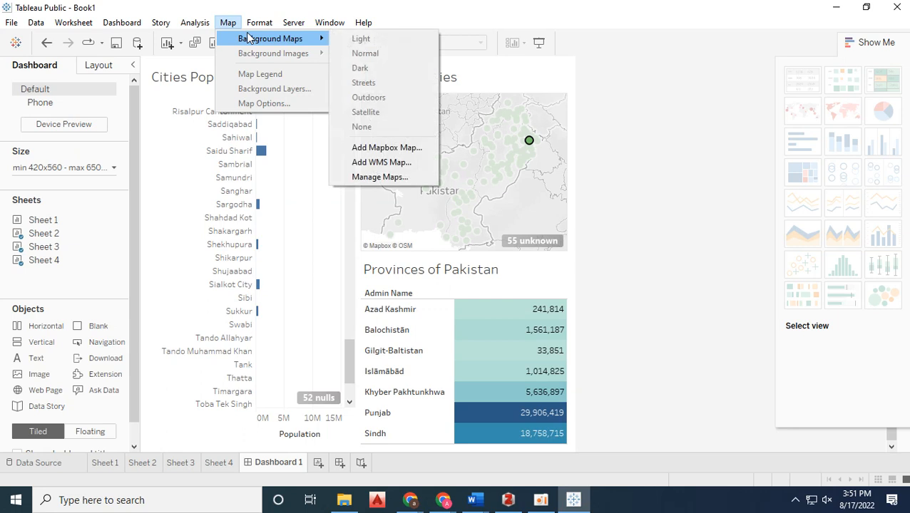
pyautogui.click(194, 22)
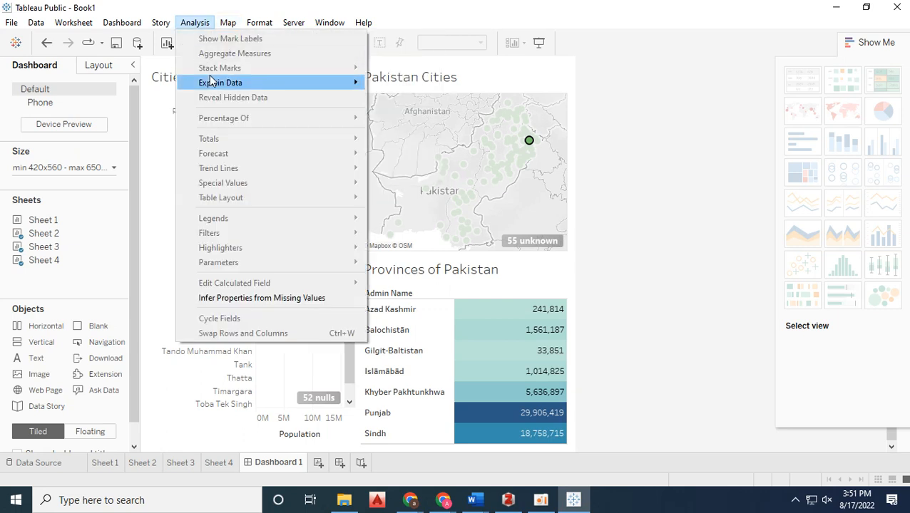
pyautogui.click(228, 23)
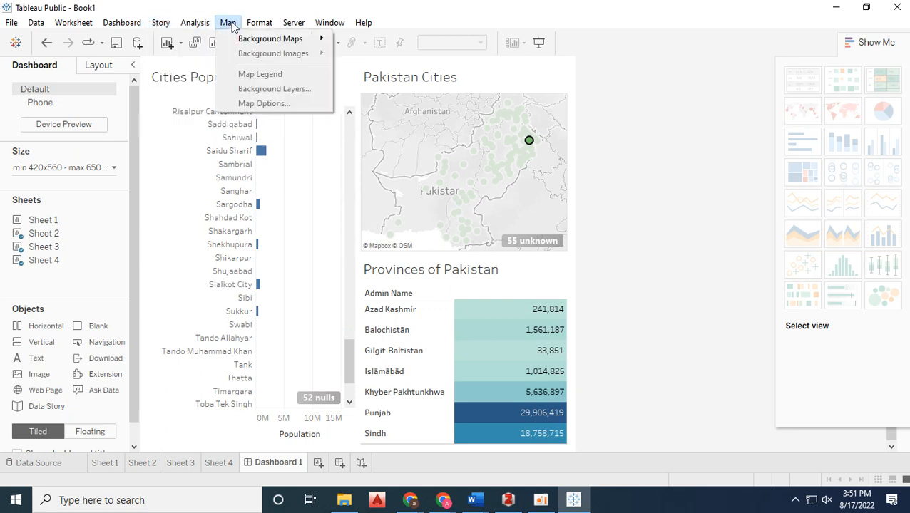
pyautogui.click(329, 23)
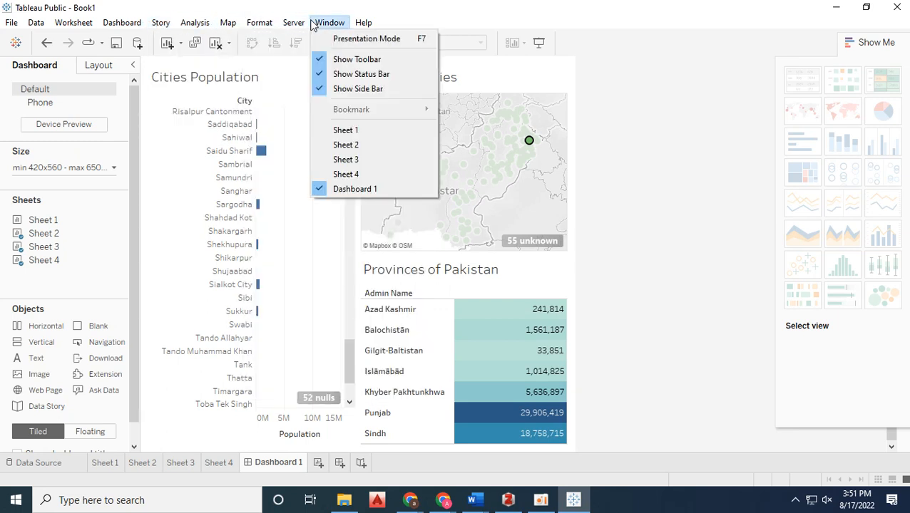
pyautogui.moveTo(322, 32)
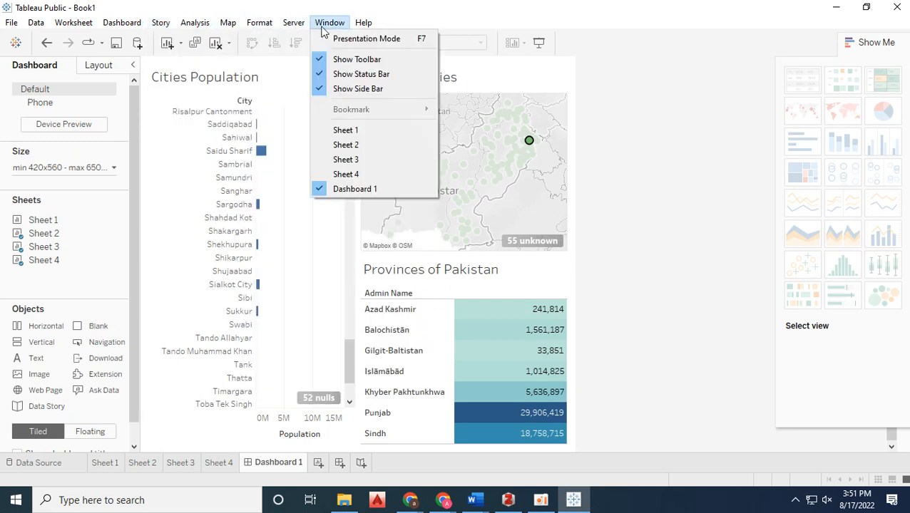
pyautogui.click(366, 38)
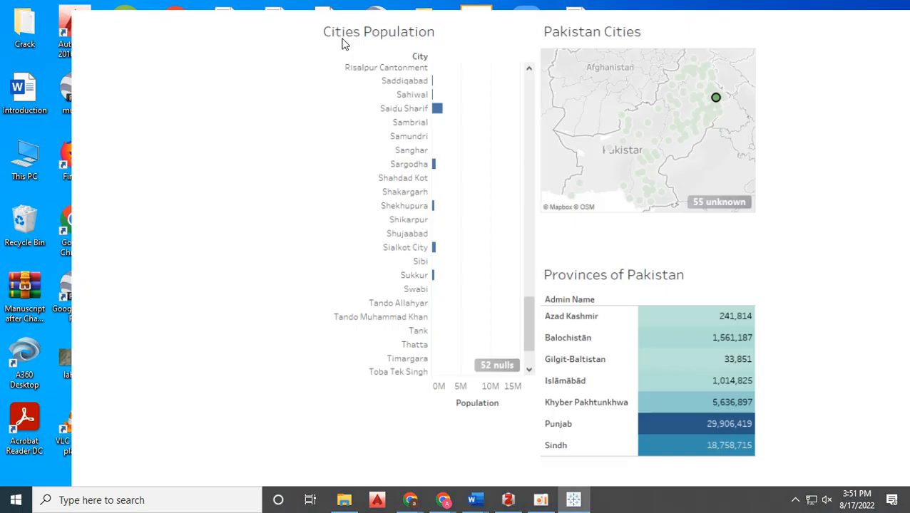